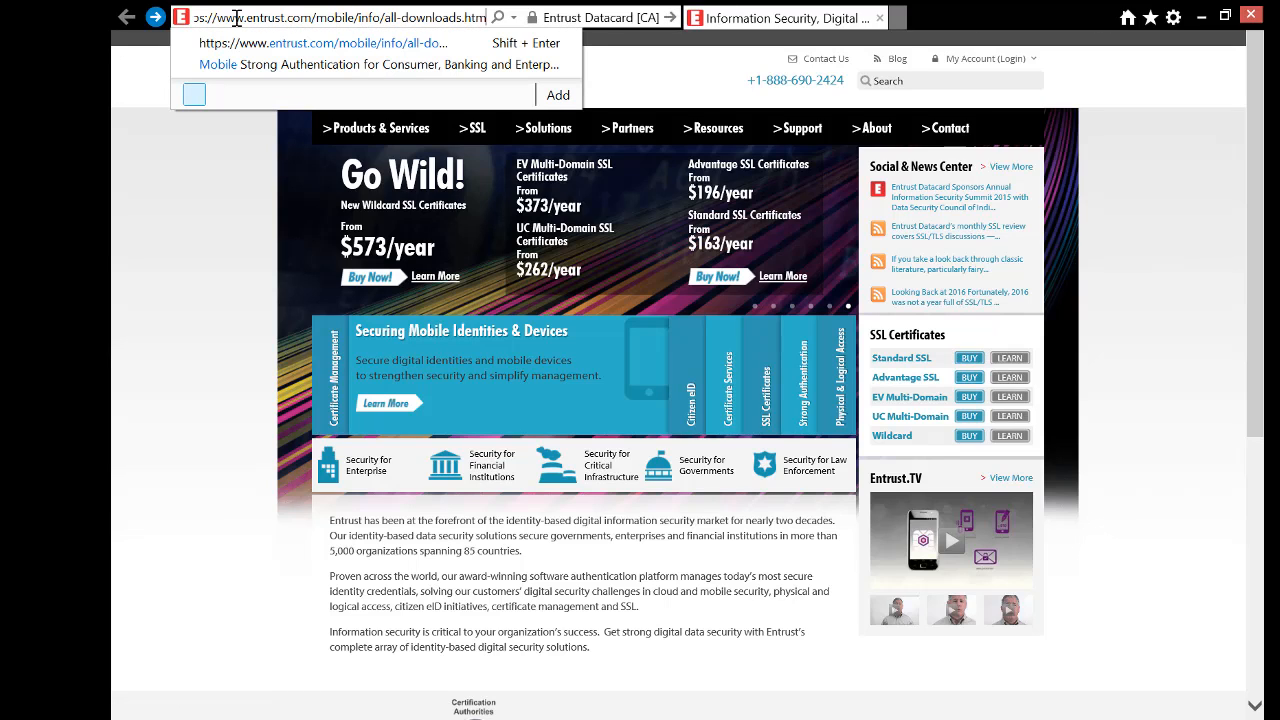
From the Entrust mobile all-downloads page, download the IdentityGuard soft token for Windows Desktop
click(330, 18)
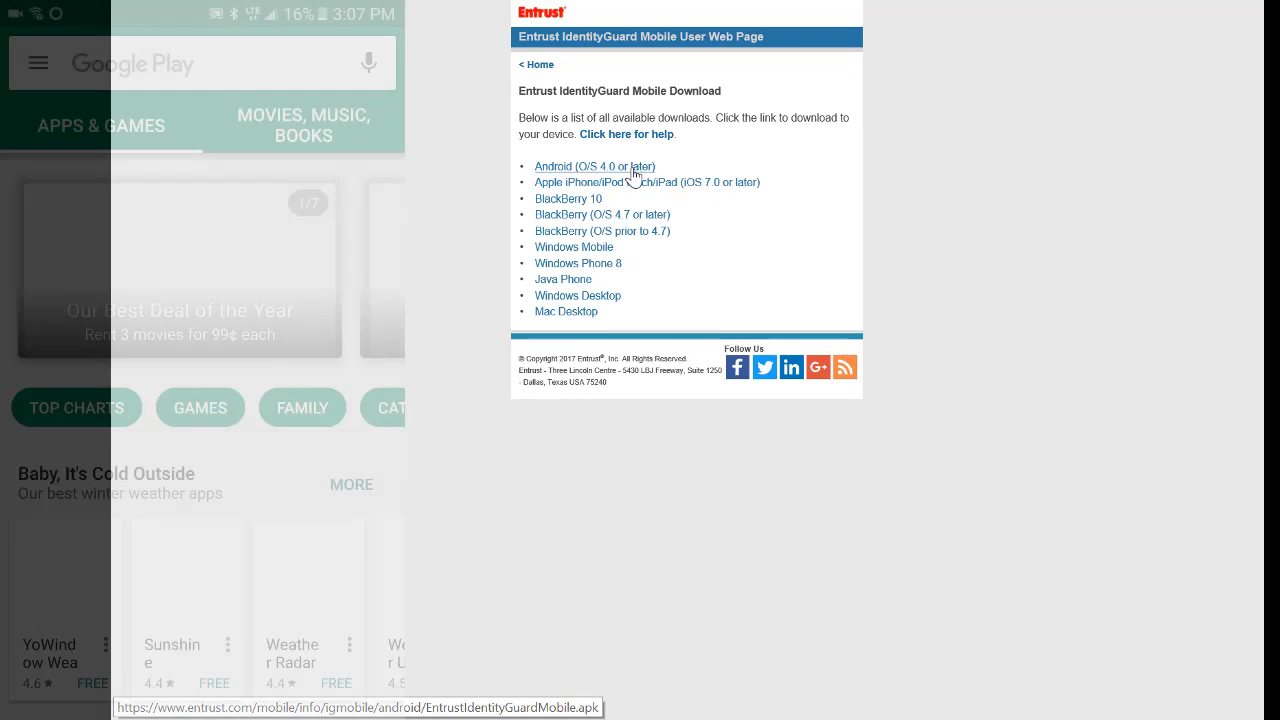
text(en)
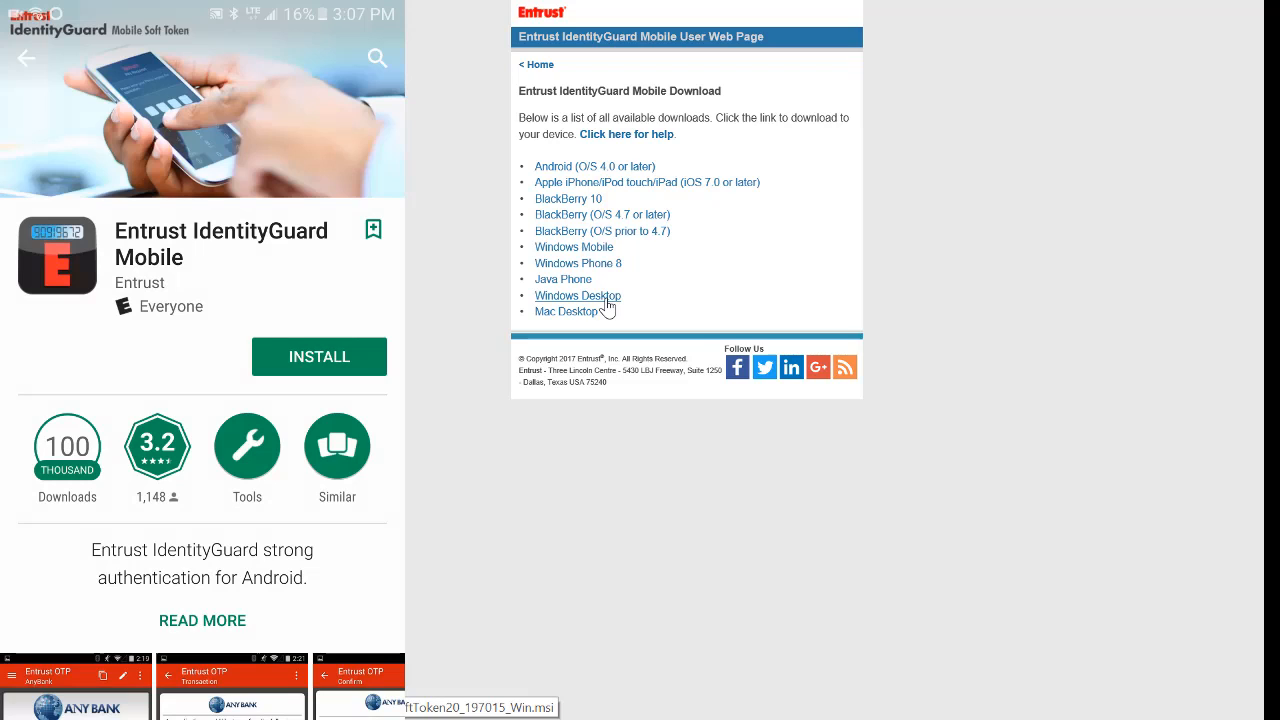
click(578, 296)
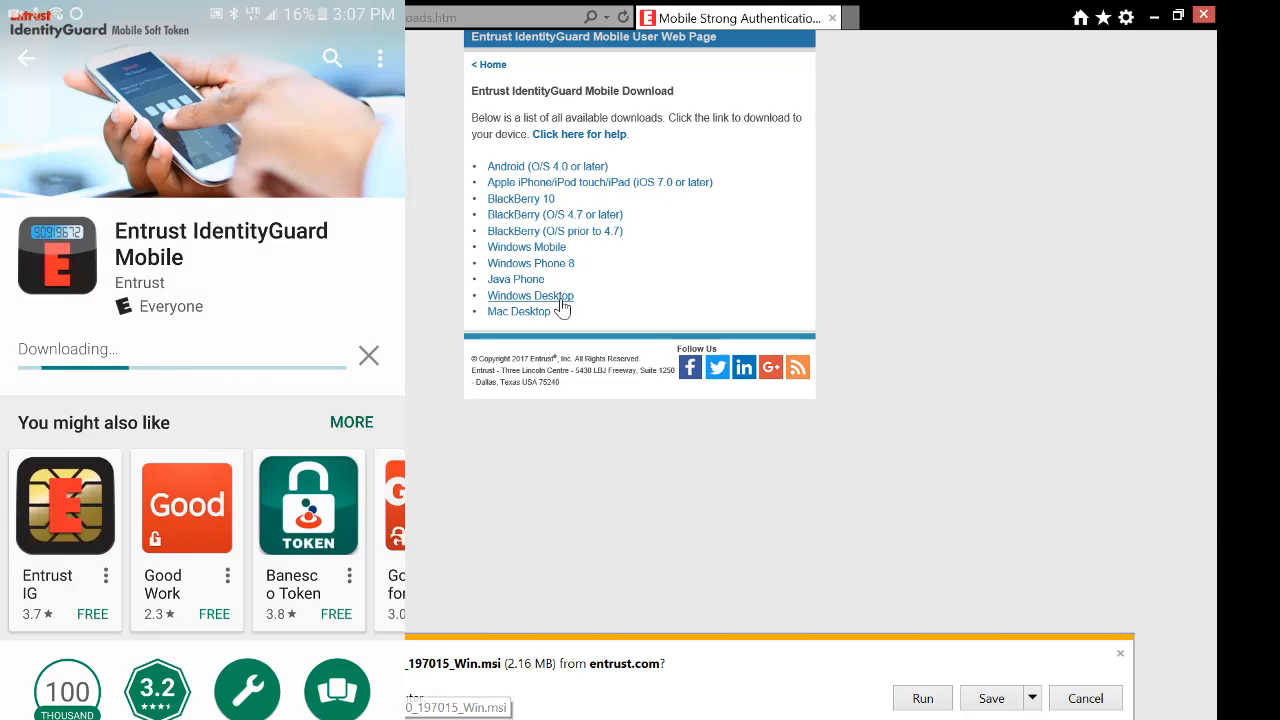
Run the downloaded .msi and step through the soft token setup wizard to install it
click(1032, 698)
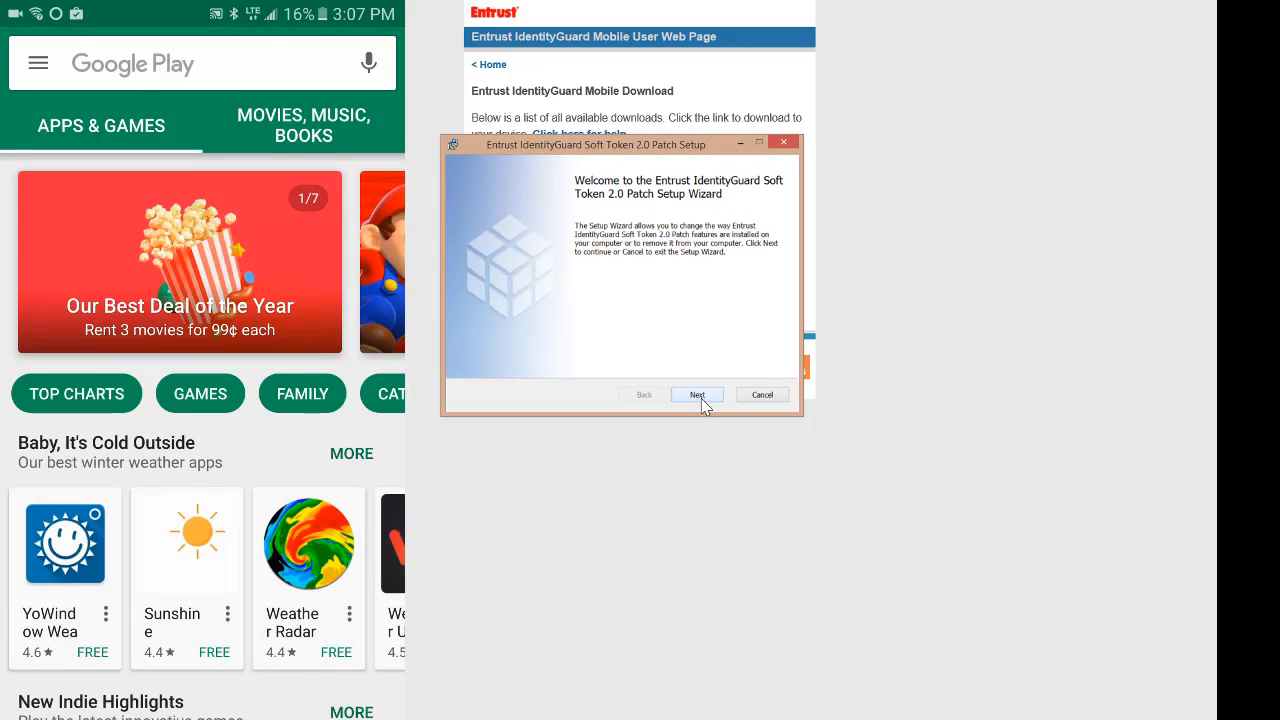
click(696, 394)
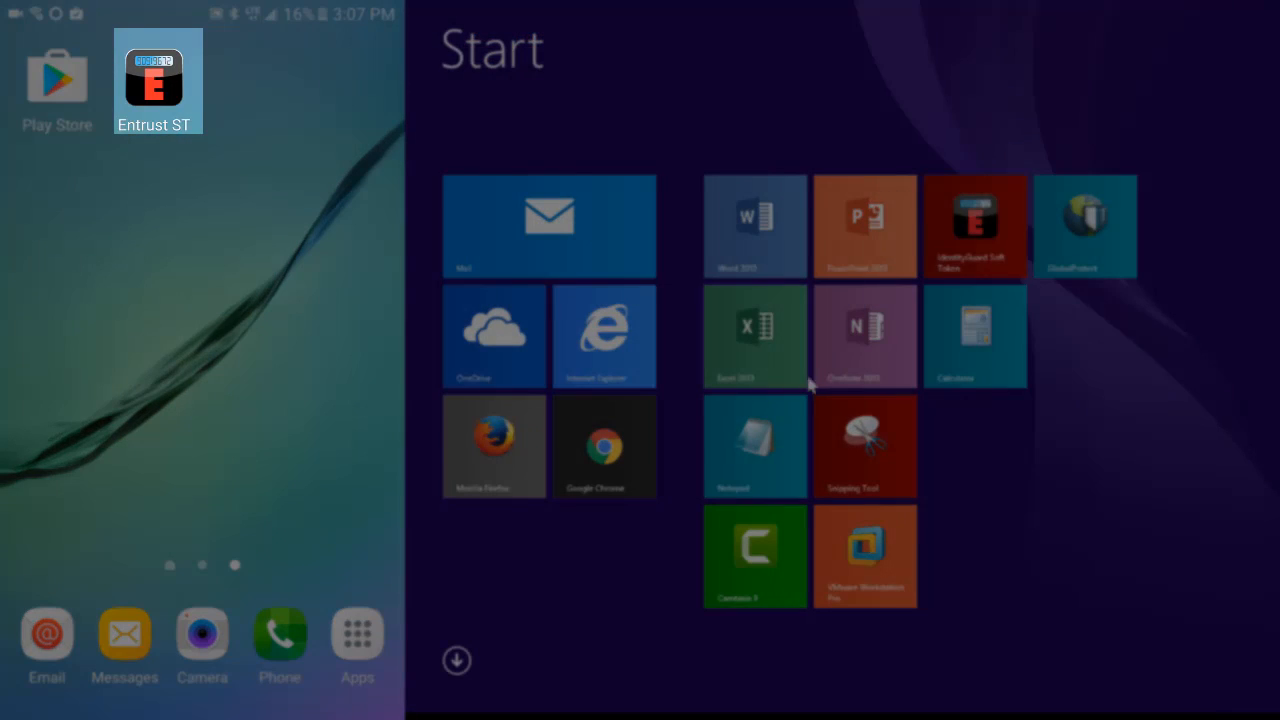
click(976, 224)
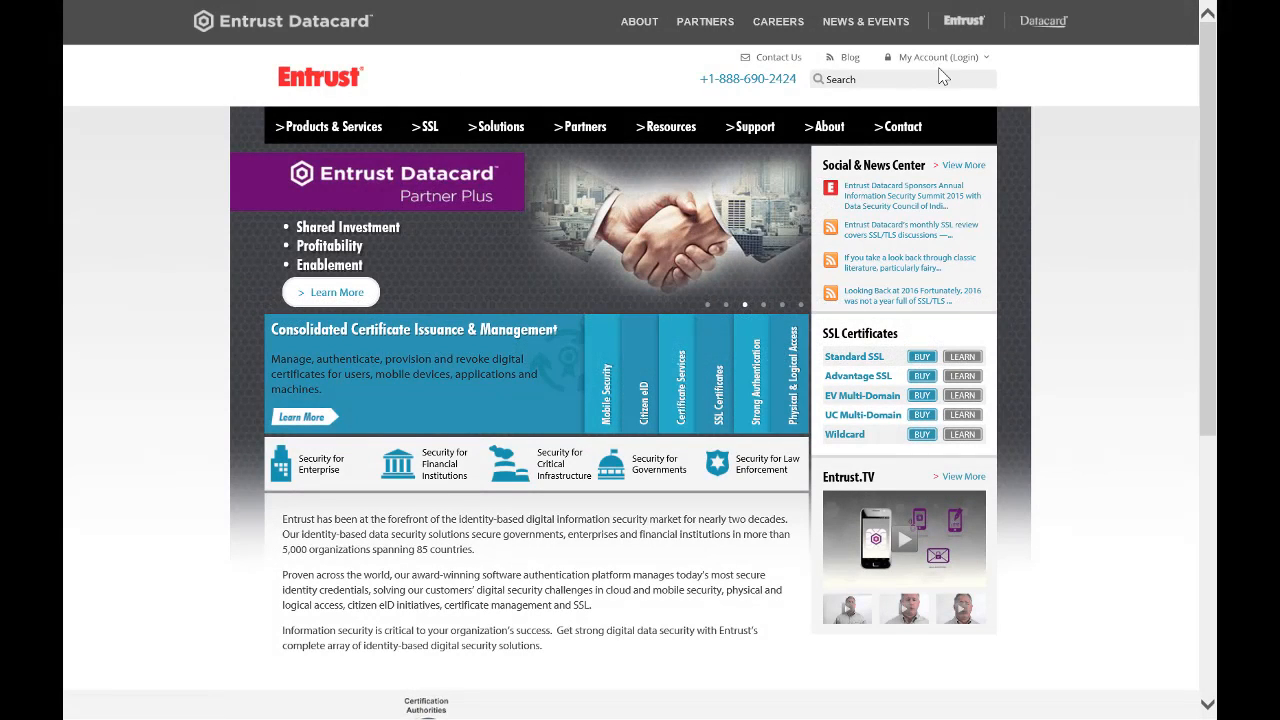
Log in via My Account > Entrust Certificate Services Portal to reach the Dashboards page
click(932, 56)
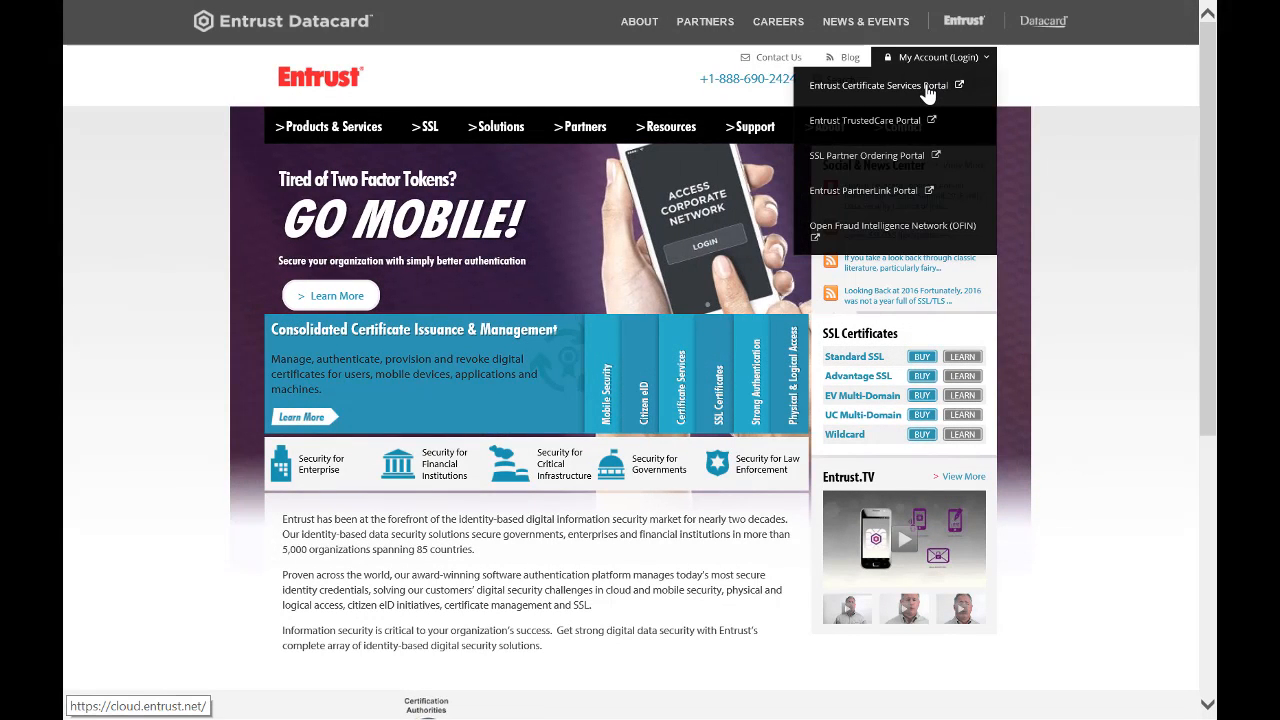
click(880, 84)
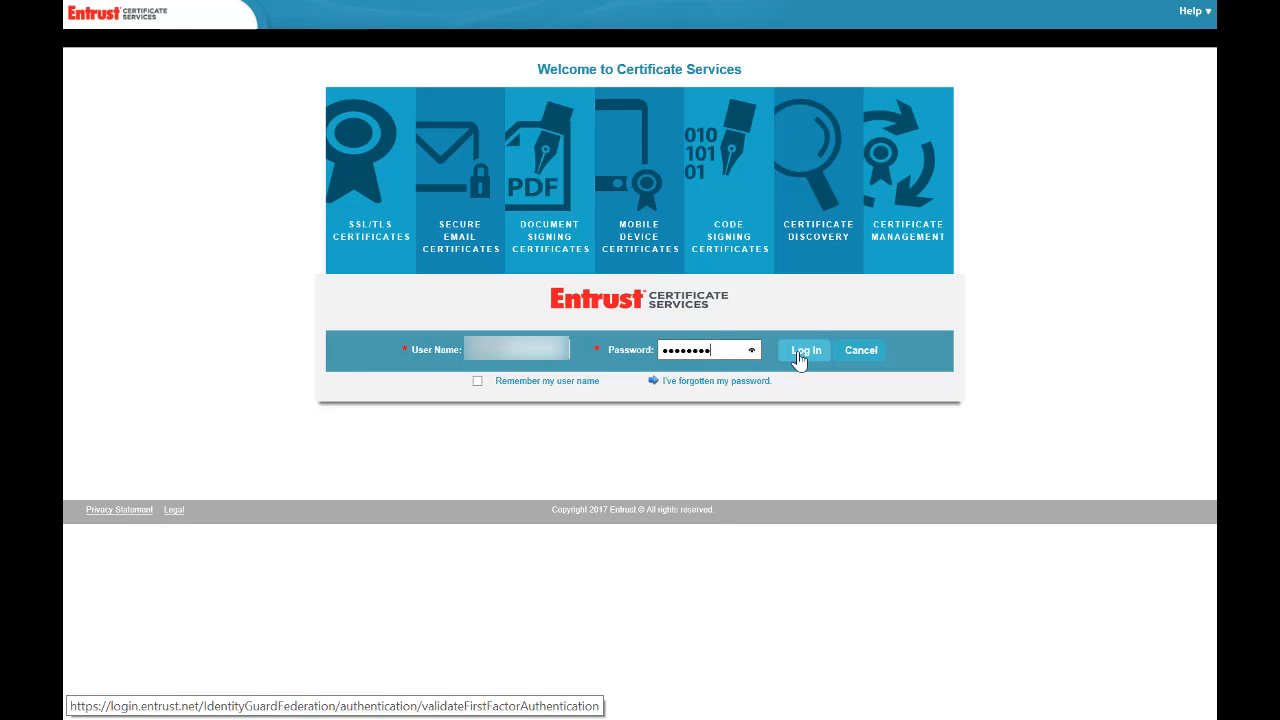
click(804, 350)
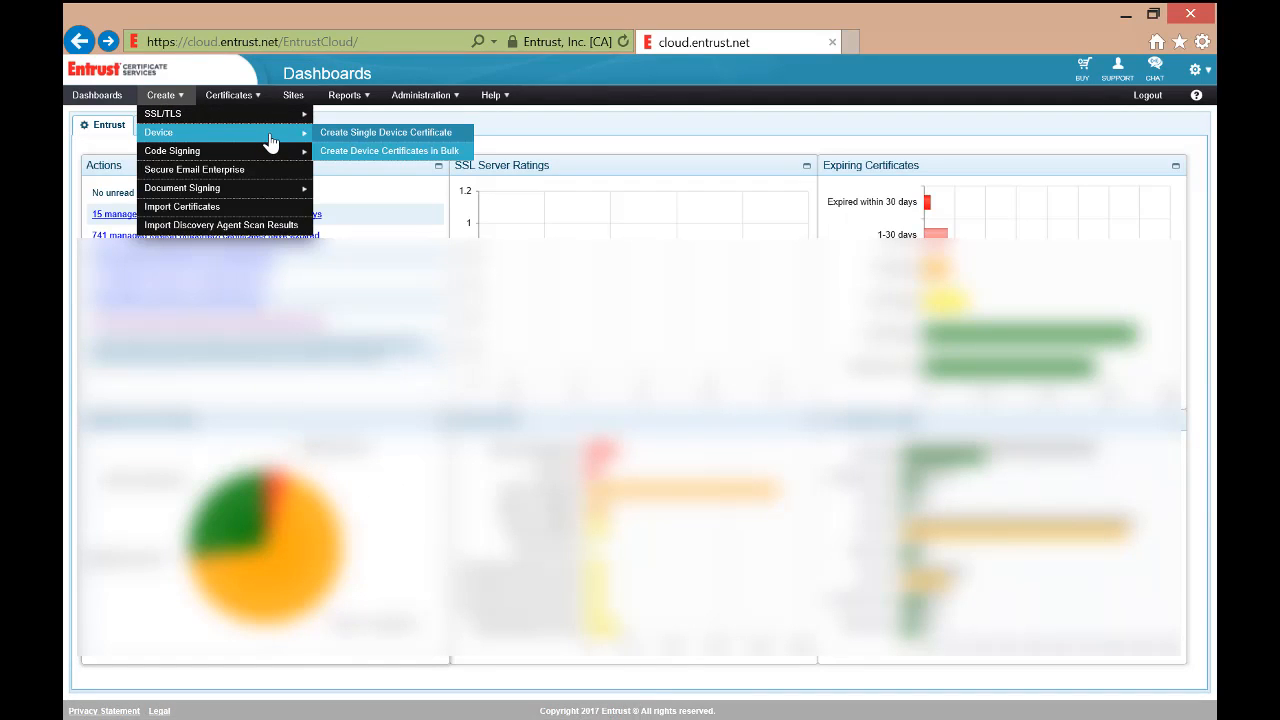
Choose Create > Device > Create Single Device Certificate, continue and log in for multifactor registration
click(386, 132)
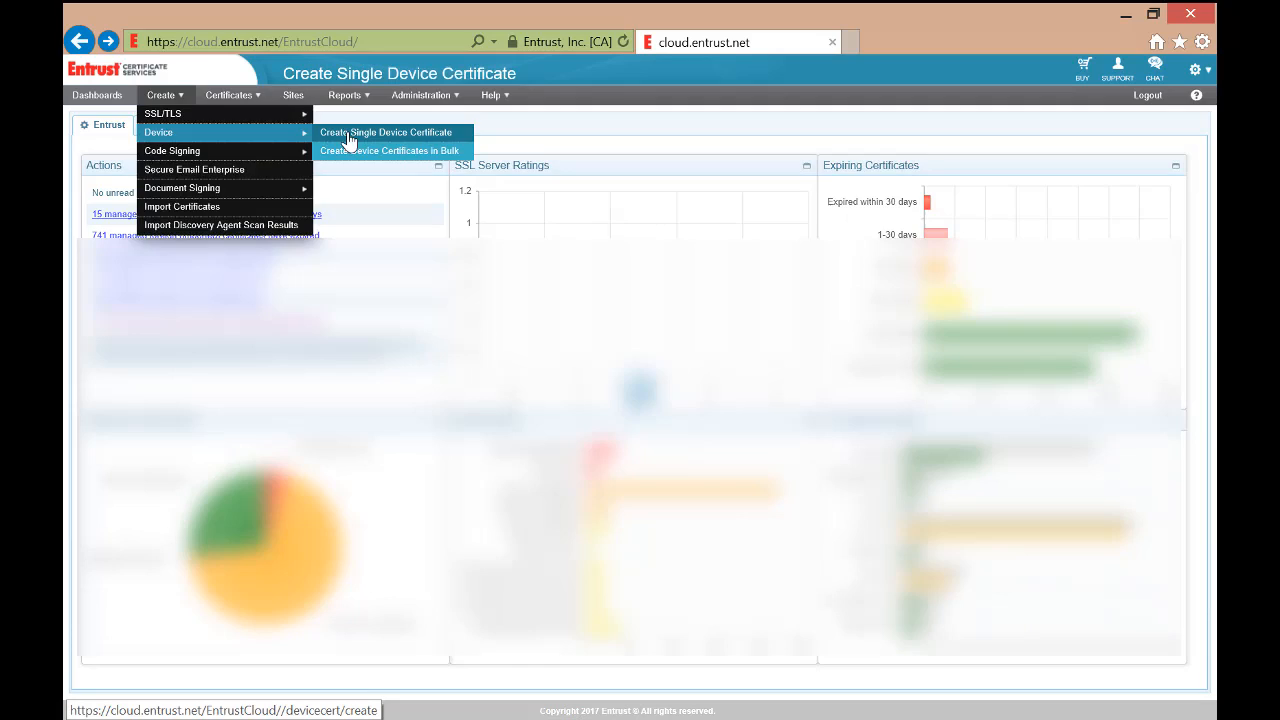
click(384, 132)
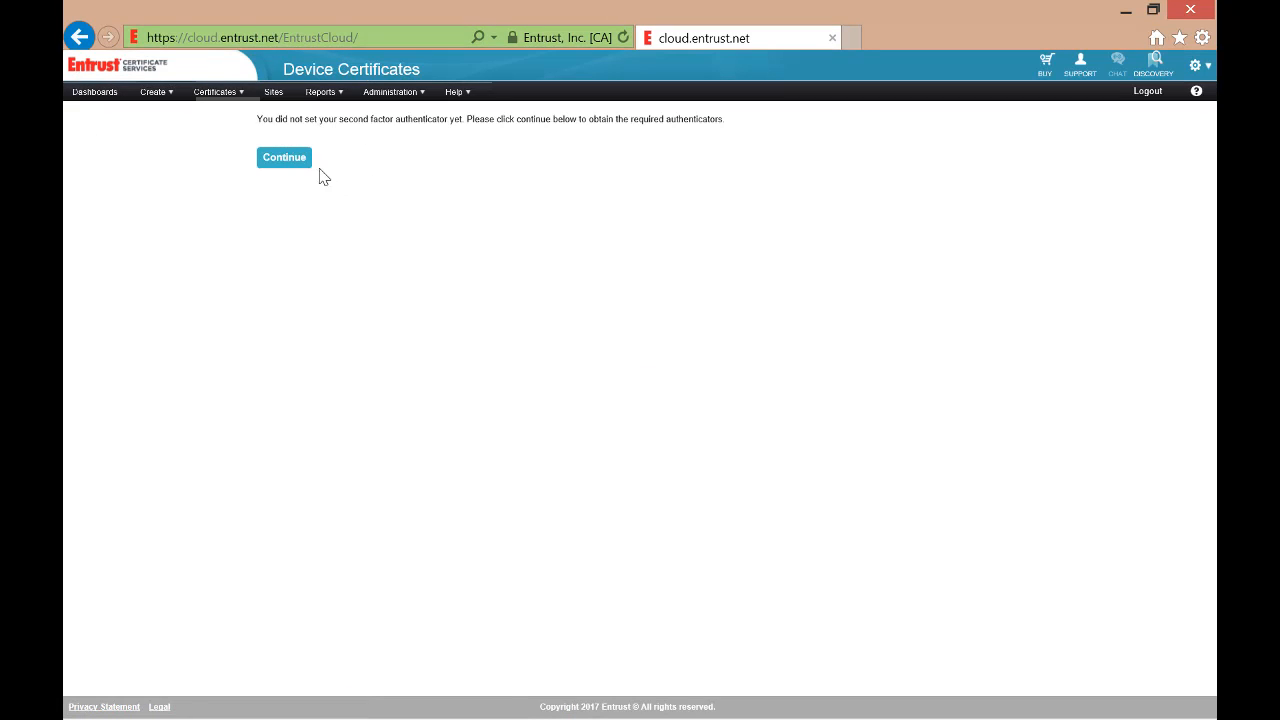
mouse_move(284, 156)
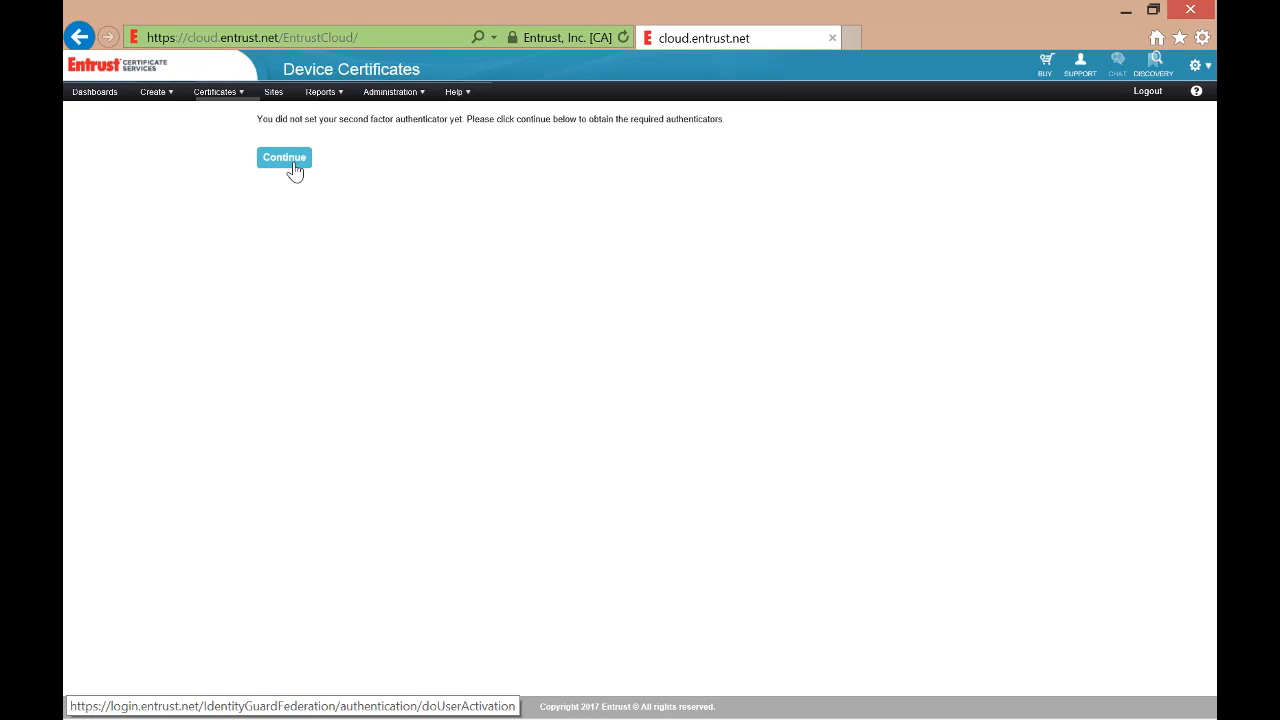
click(284, 156)
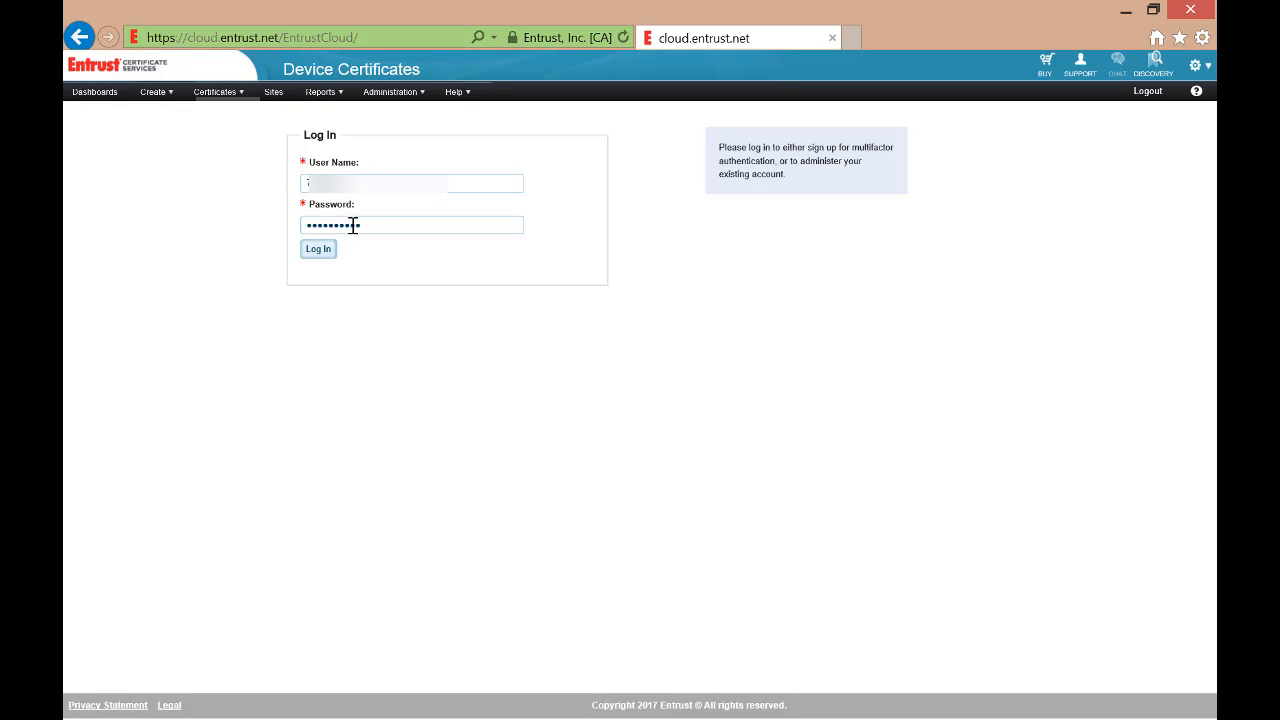
click(318, 248)
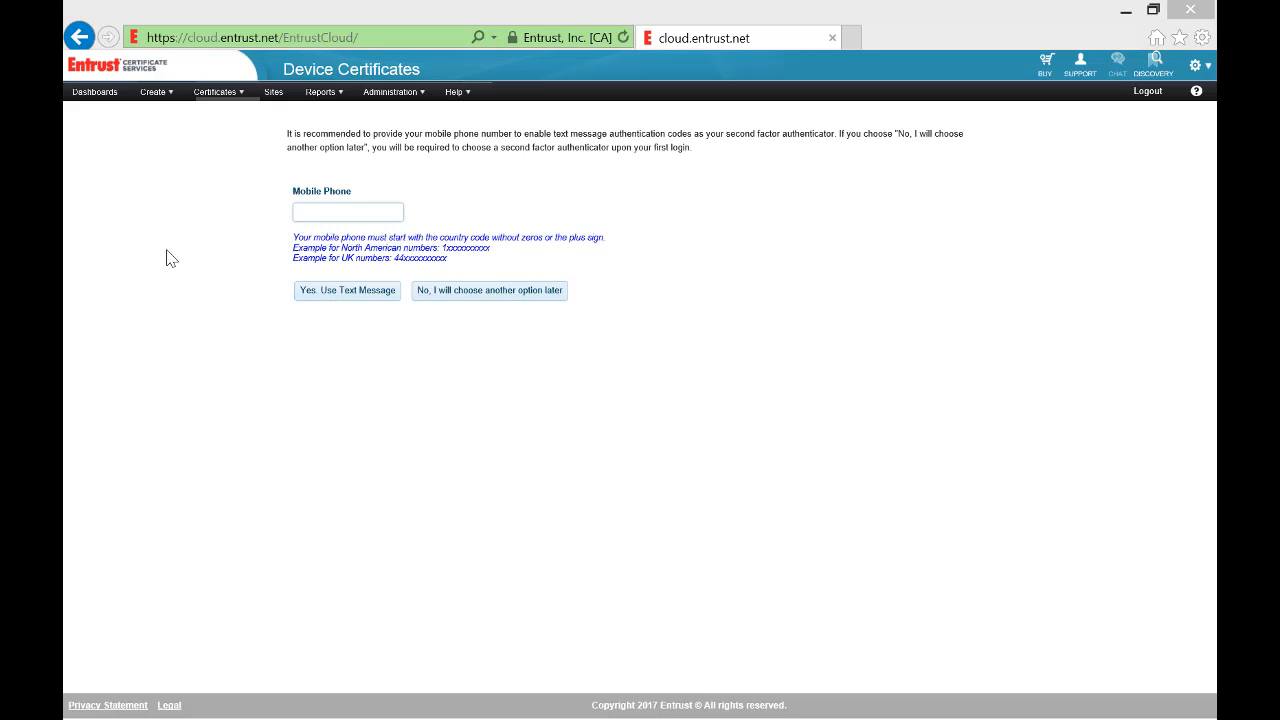
Decline text-message authentication, answer three predefined questions and finish registration
click(348, 212)
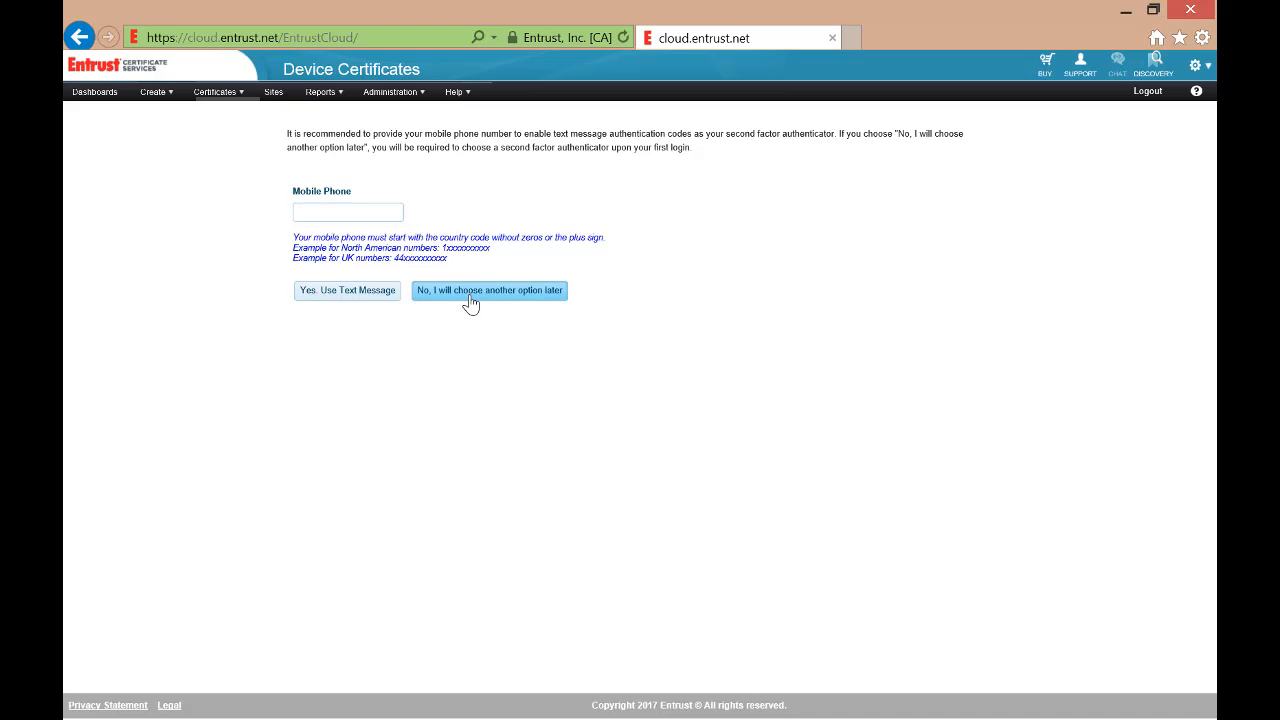
click(488, 290)
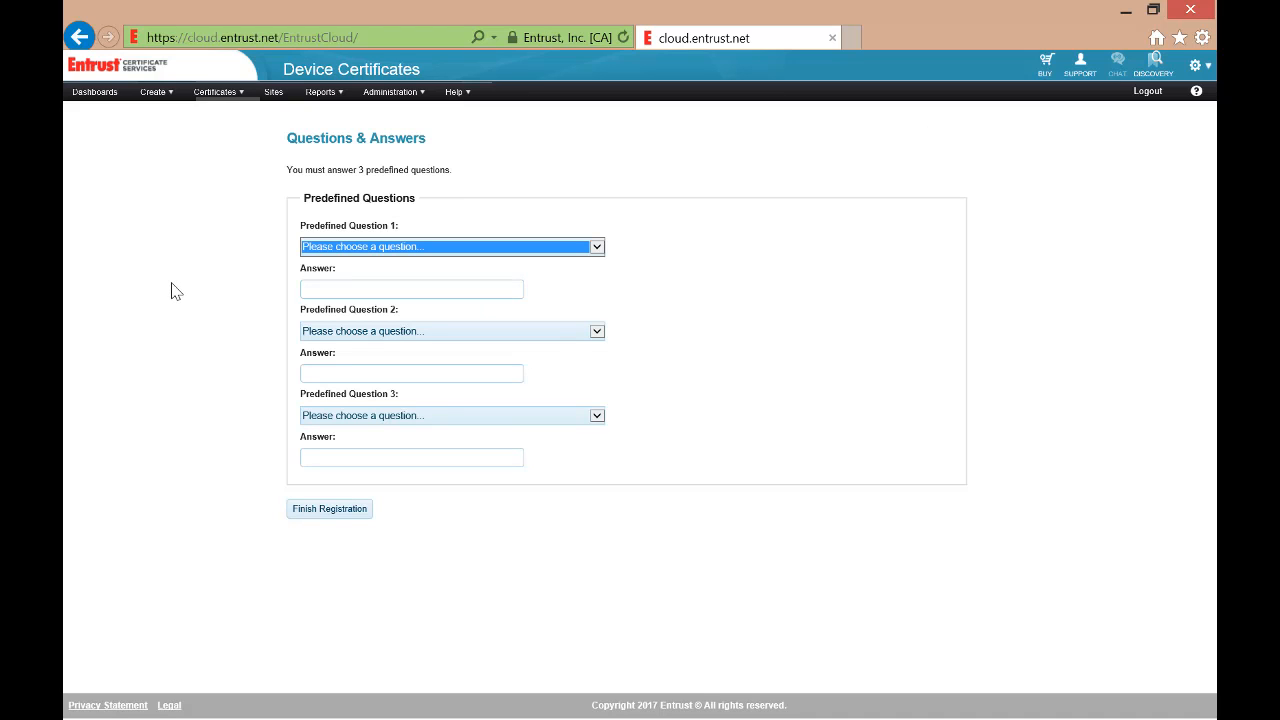
mouse_move(236, 276)
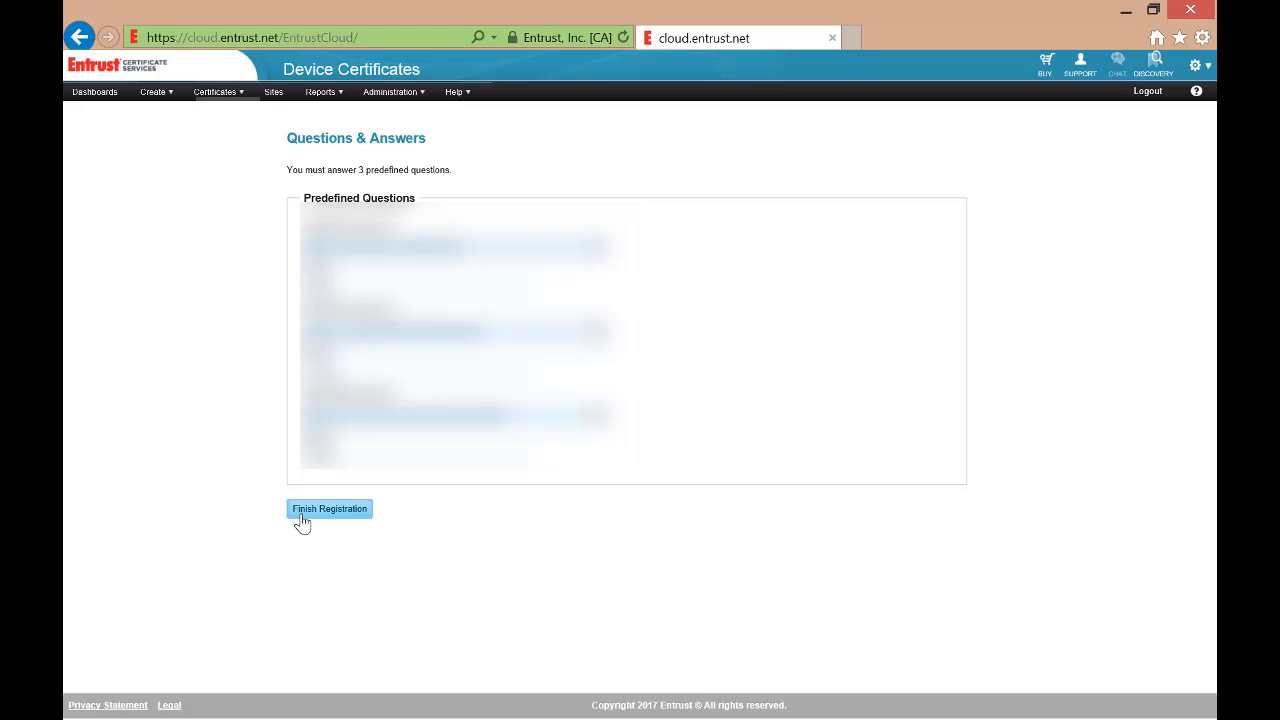
click(328, 508)
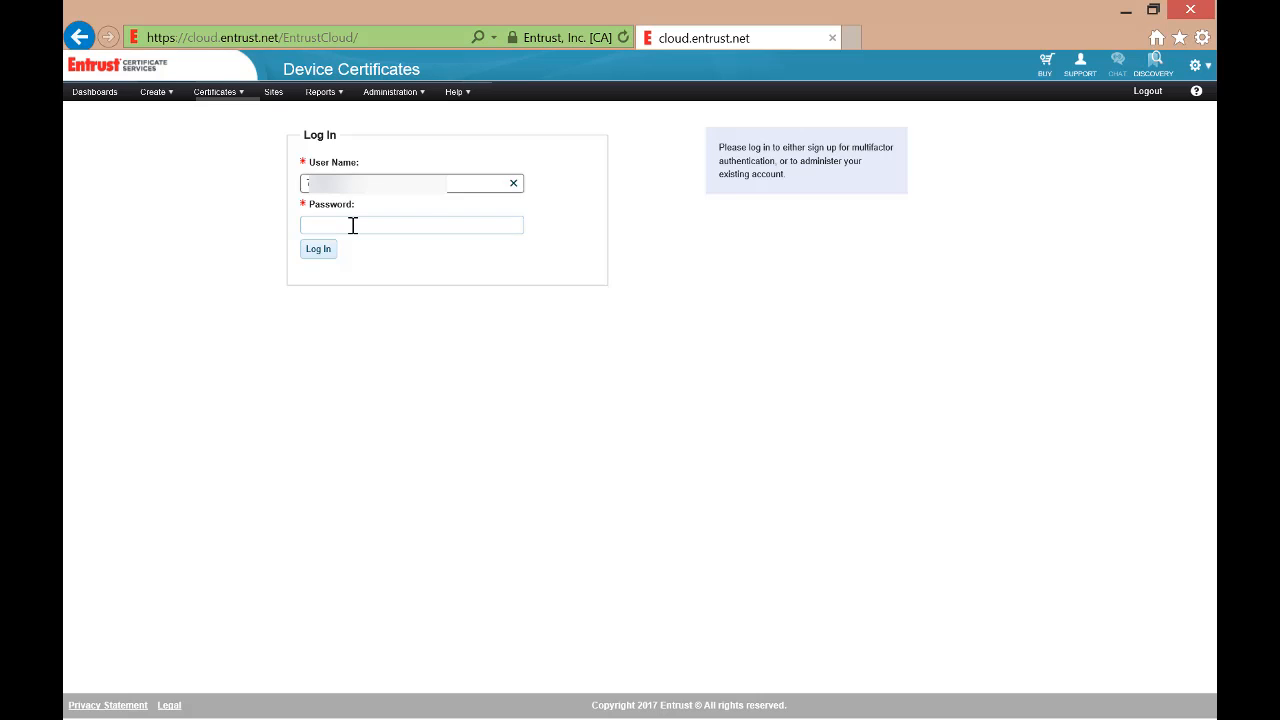
Enter the password and log in again to self-administration
text(password)
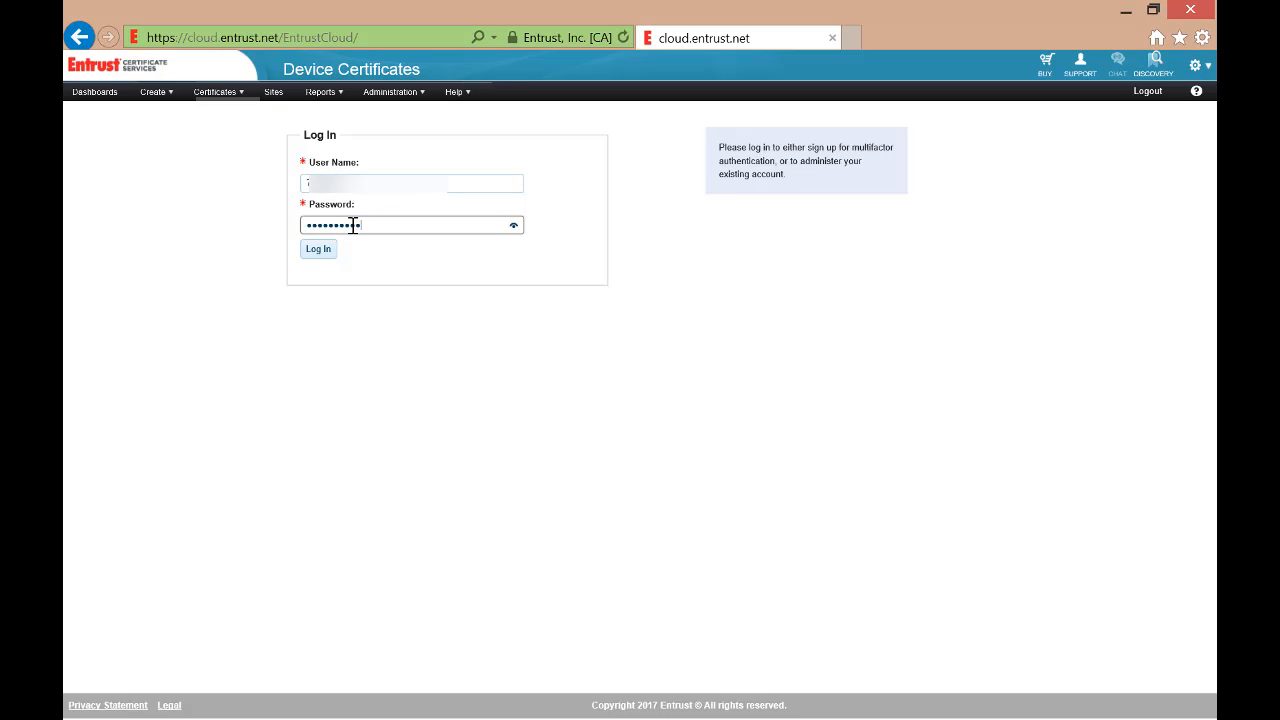
click(318, 248)
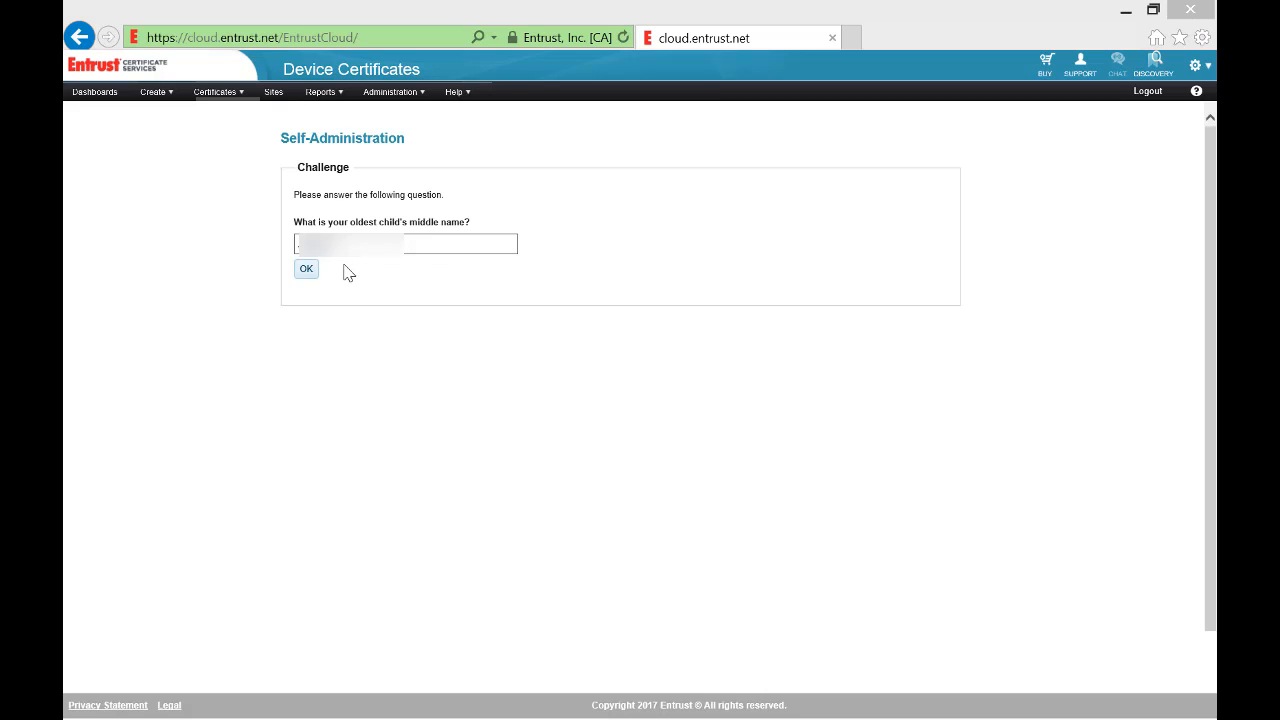
Answer the security challenge question and proceed to the soft token manual activation details
click(306, 268)
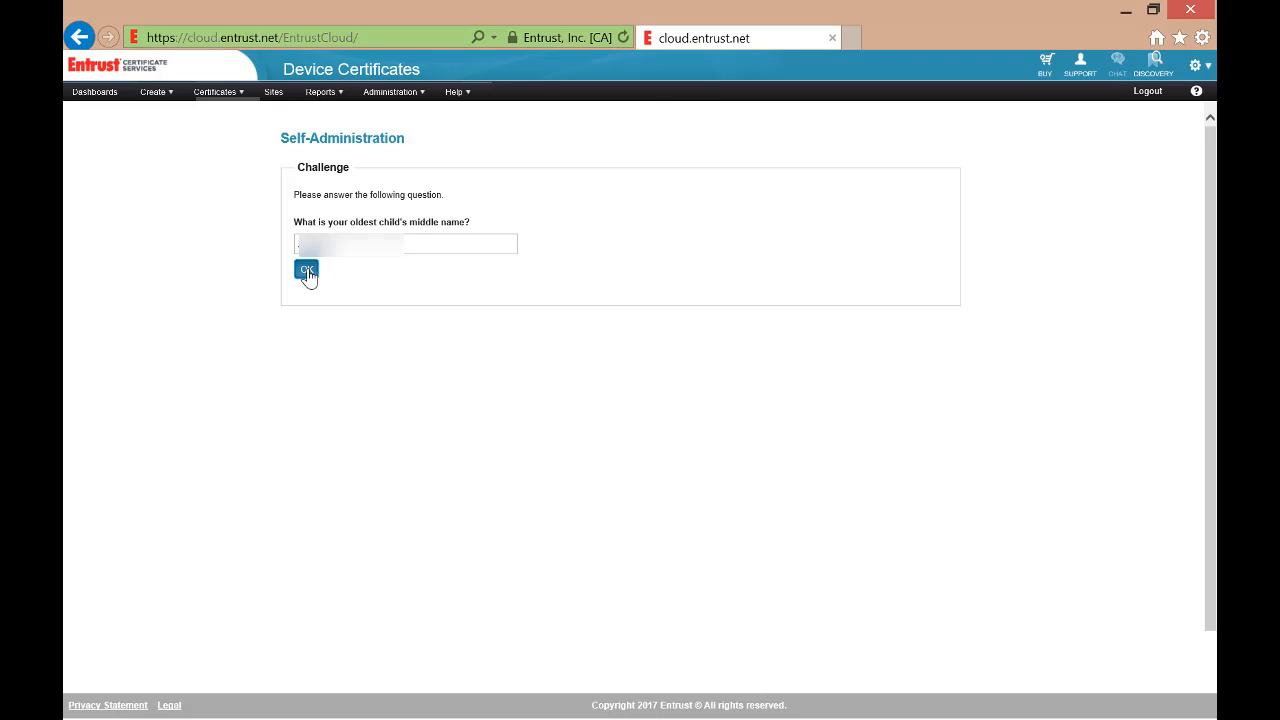
click(306, 272)
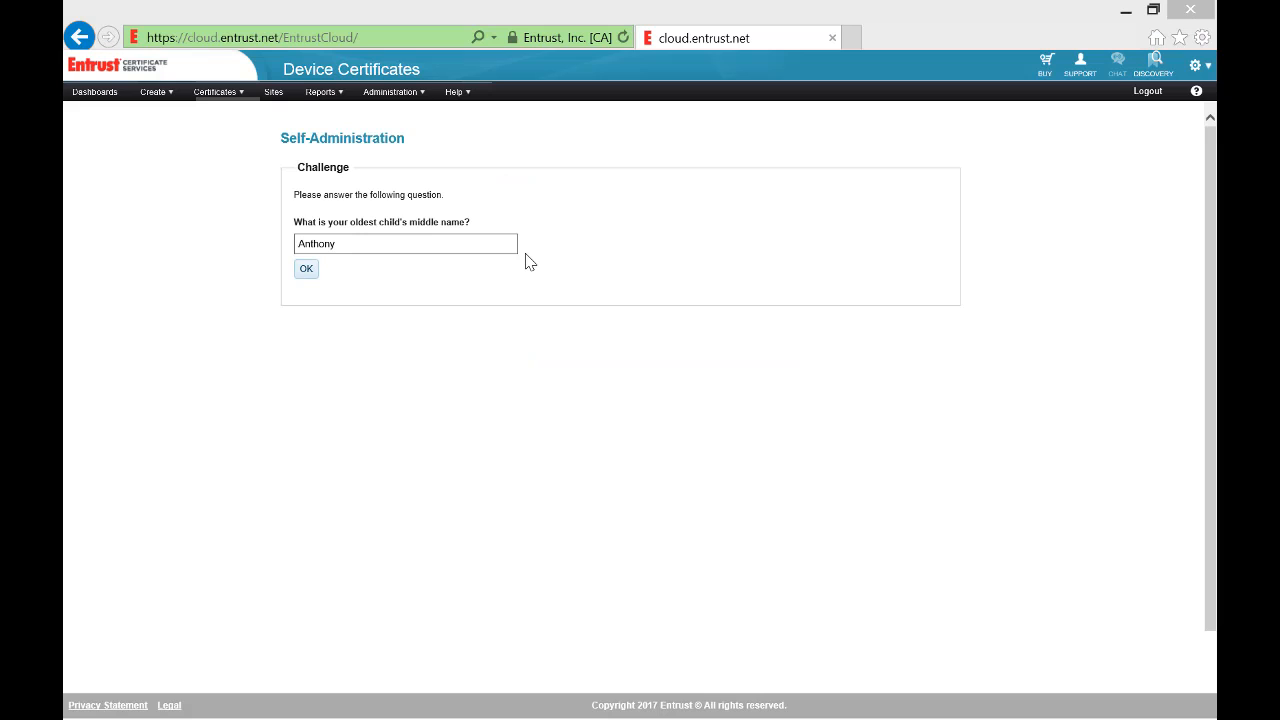
mouse_move(520, 262)
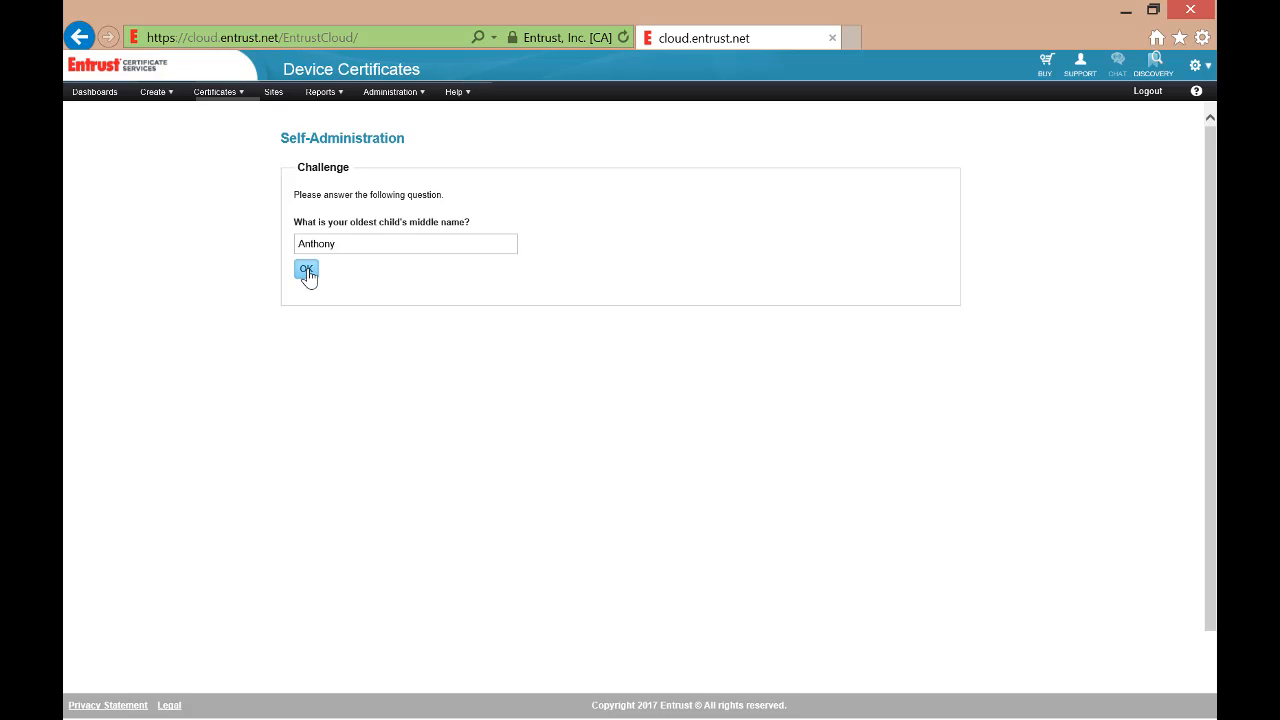
click(306, 274)
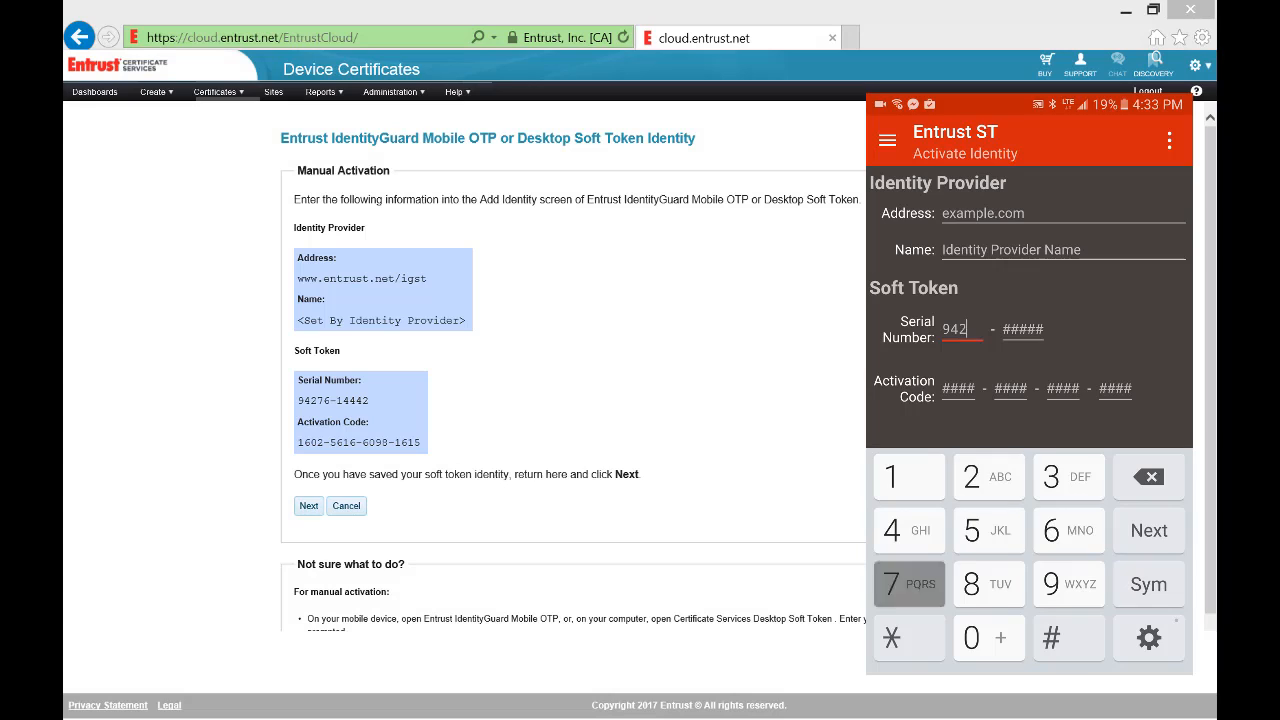
Enter the soft token serial number and activation code in the Entrust ST Activate Identity screen
click(890, 584)
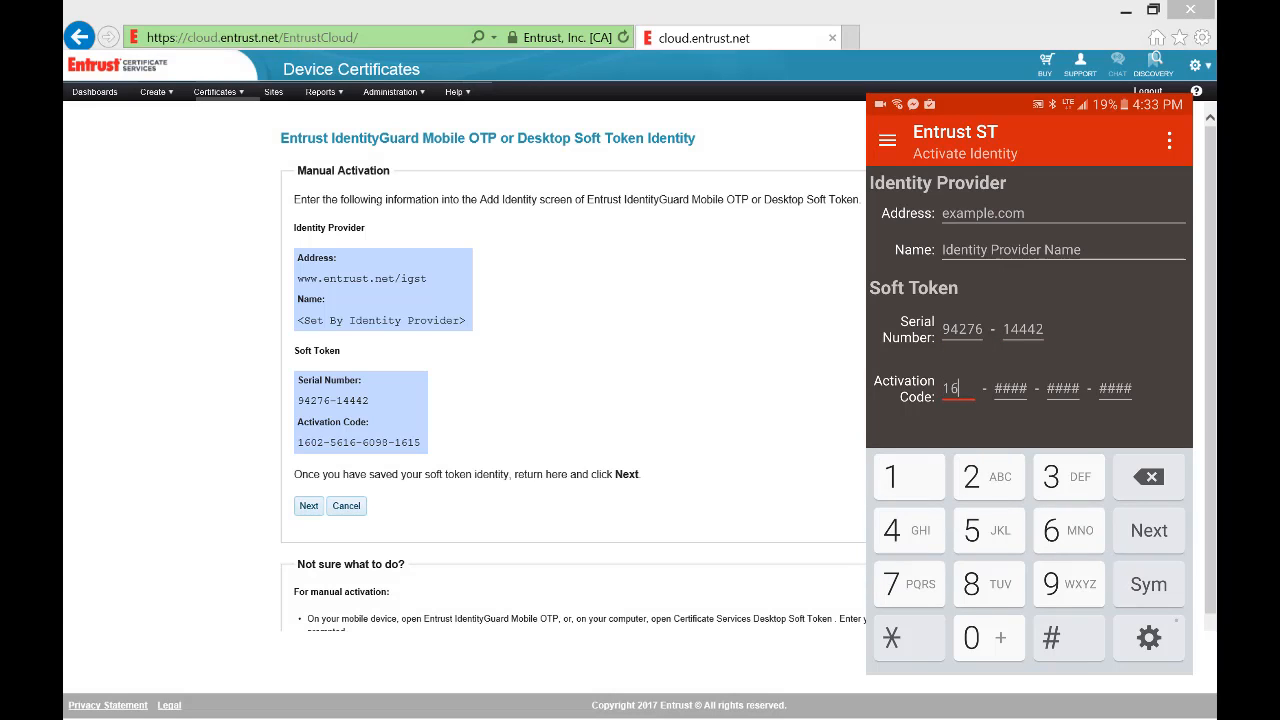
click(1052, 530)
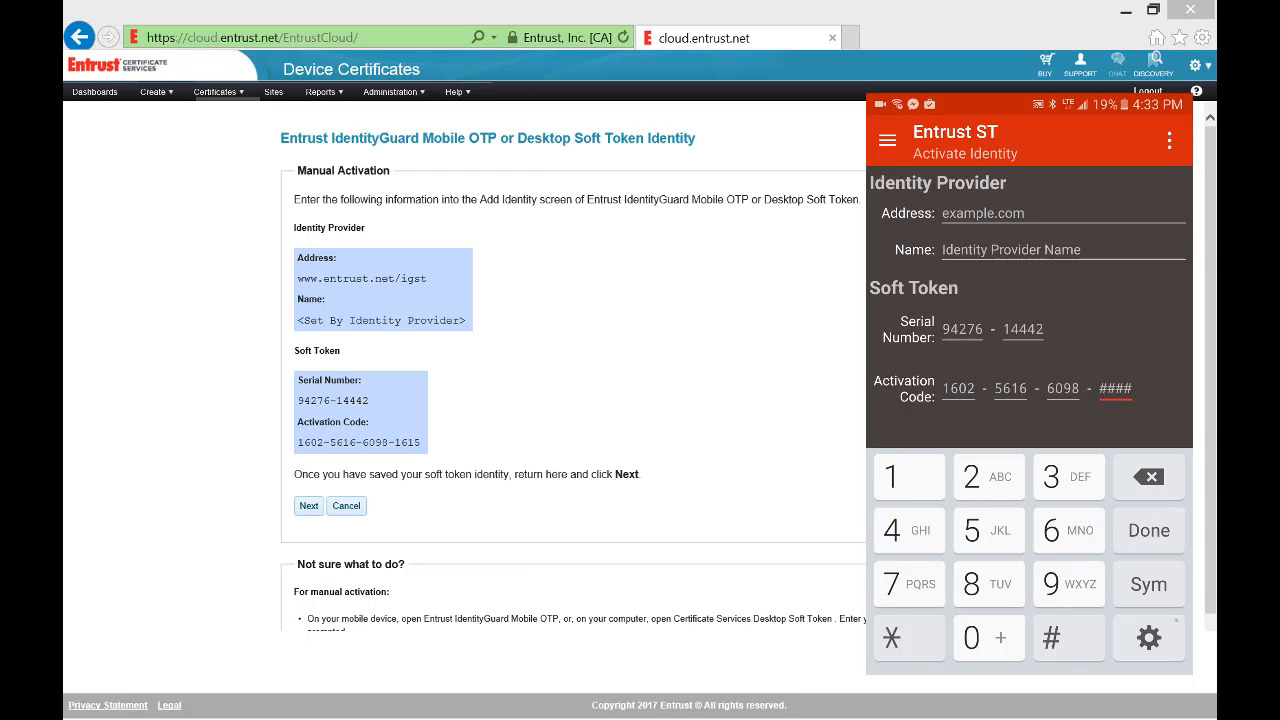
click(1148, 530)
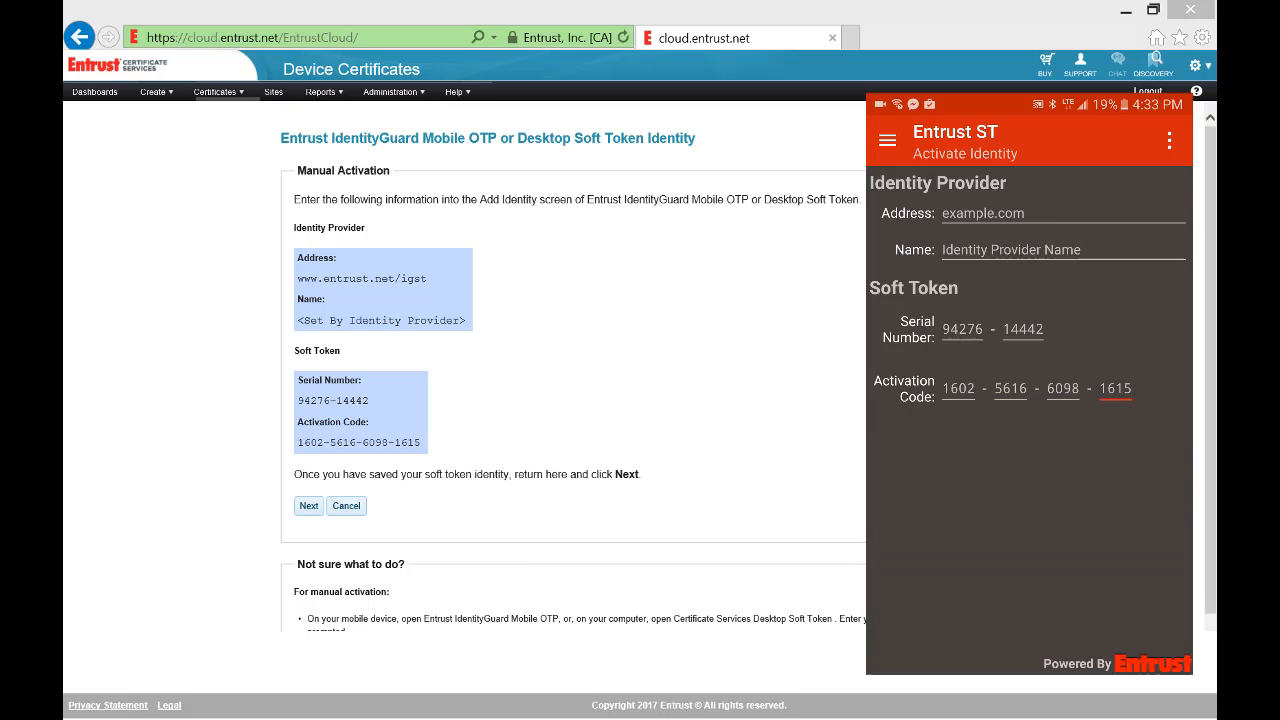
text(w)
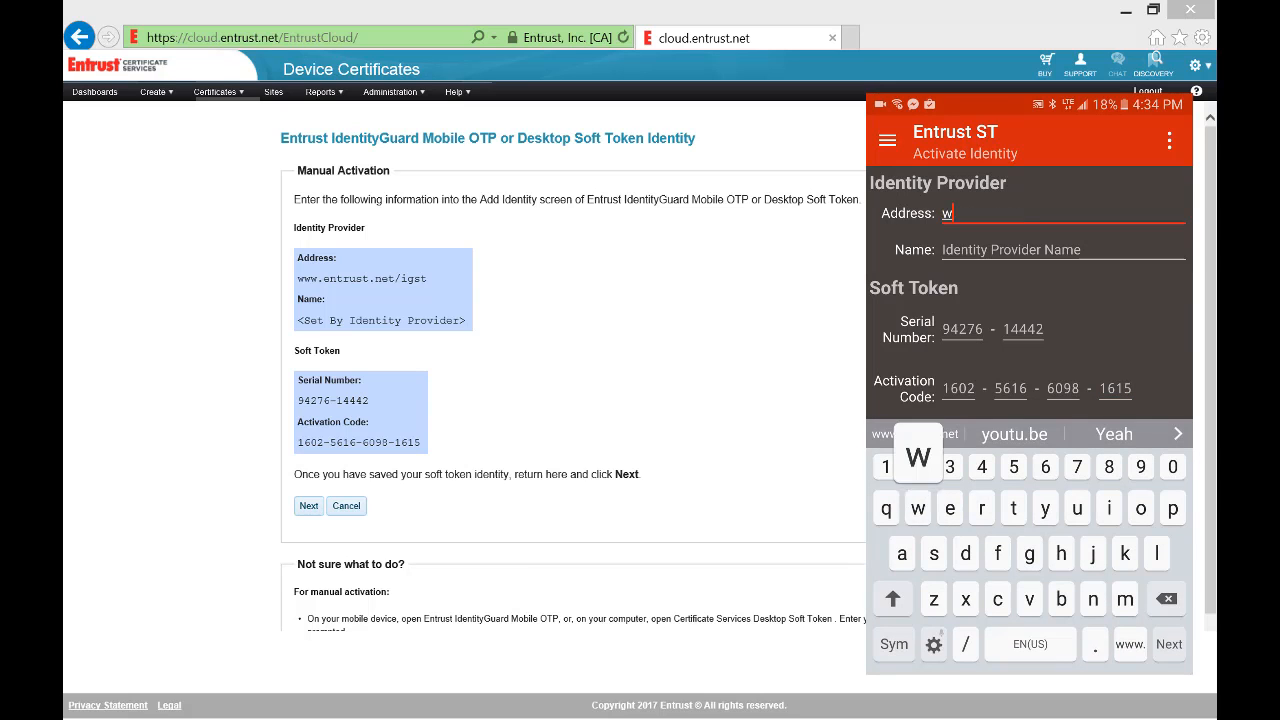
text(ww.entrust.net/igst)
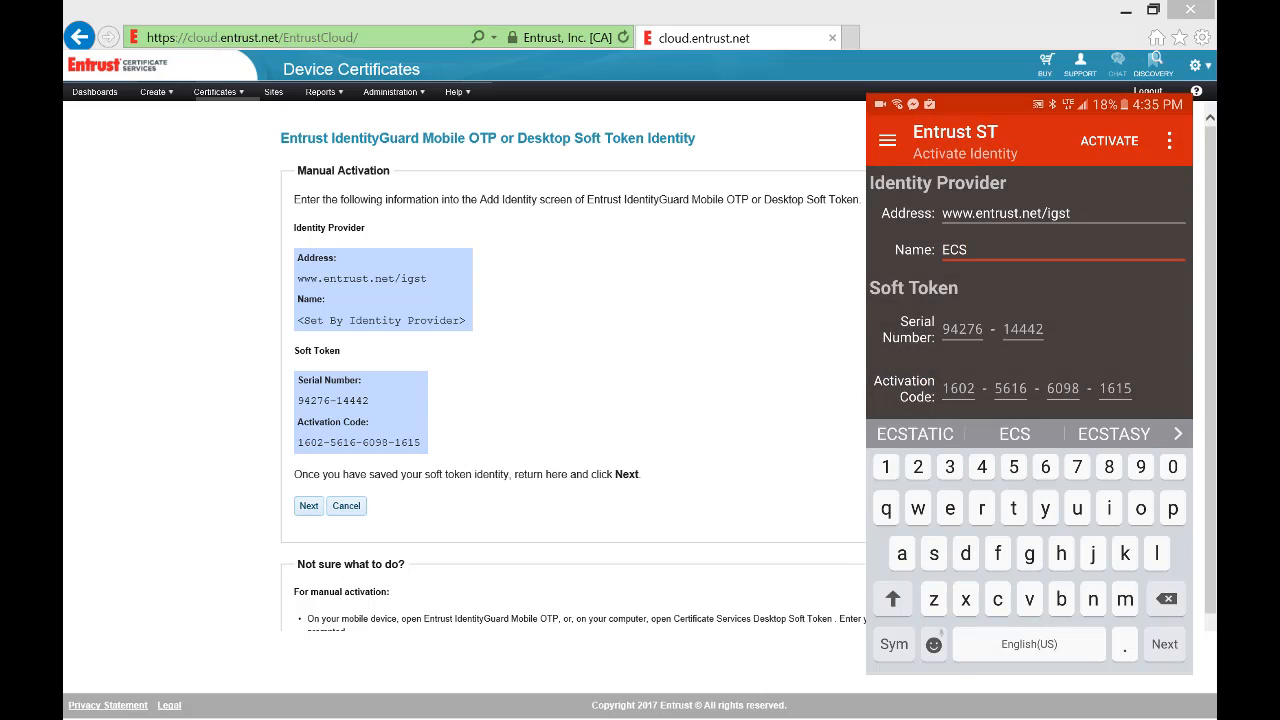
click(1064, 250)
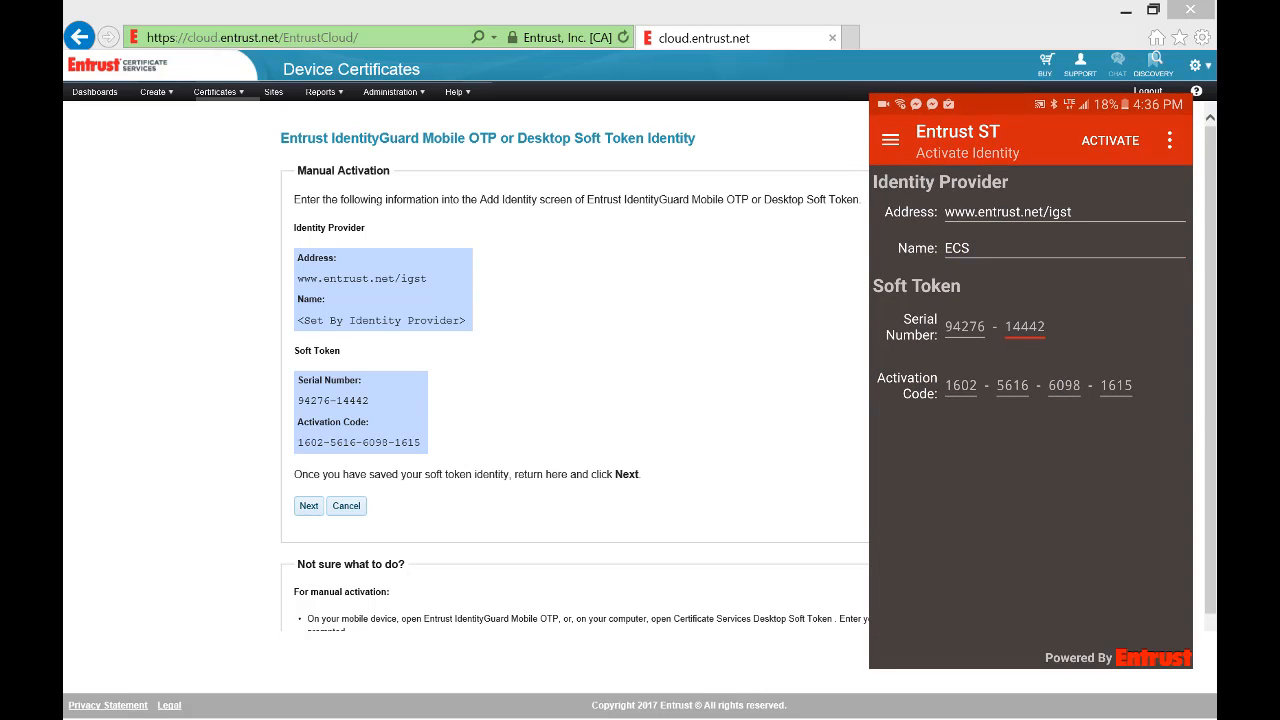
click(1110, 140)
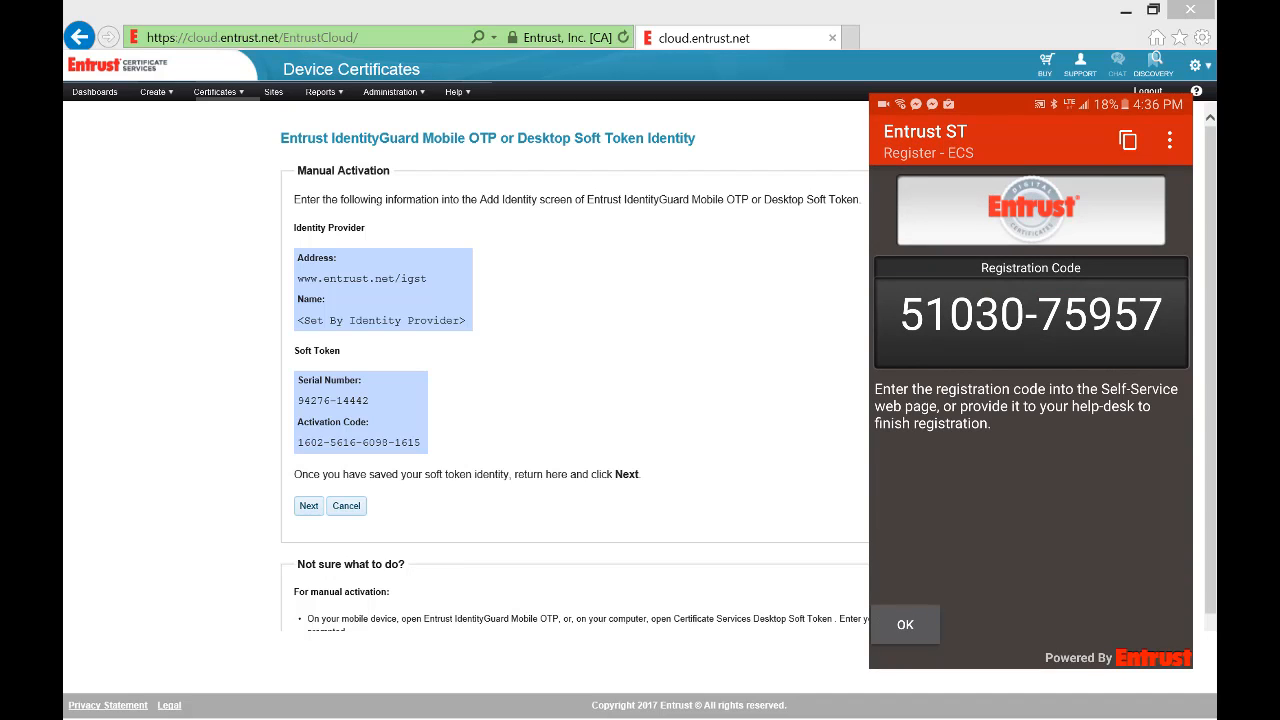
mouse_move(244, 282)
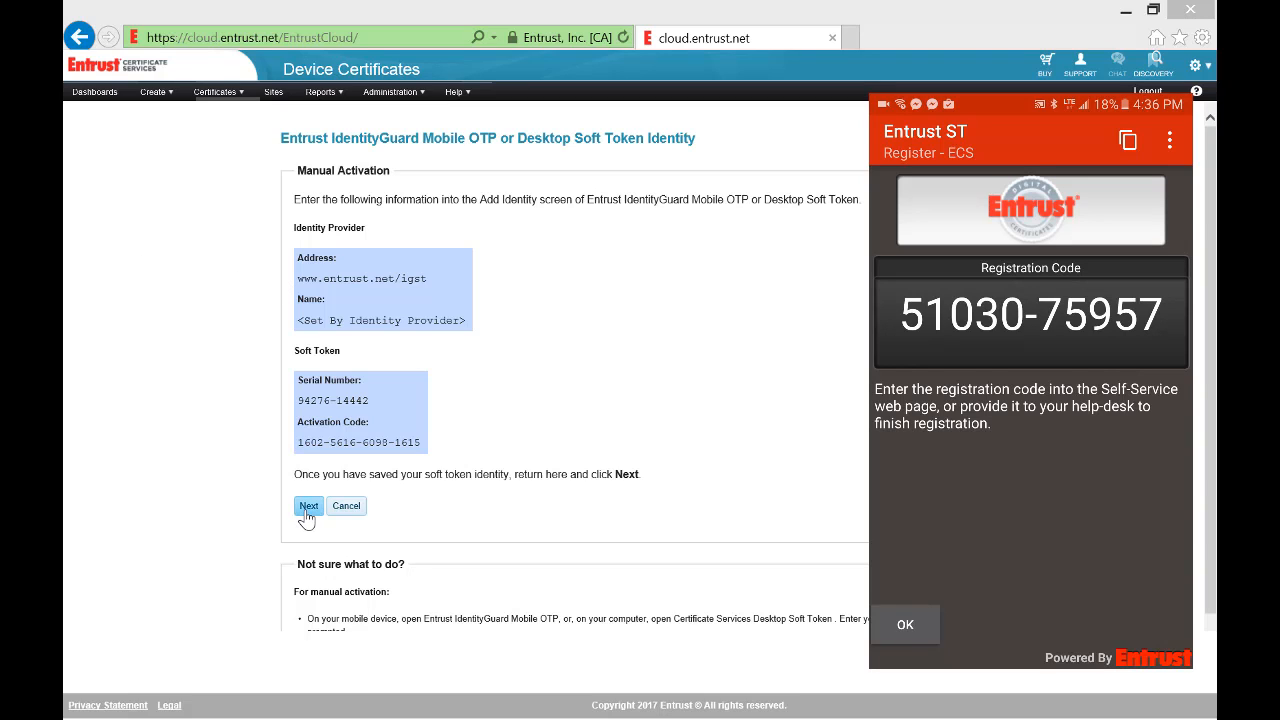
click(308, 504)
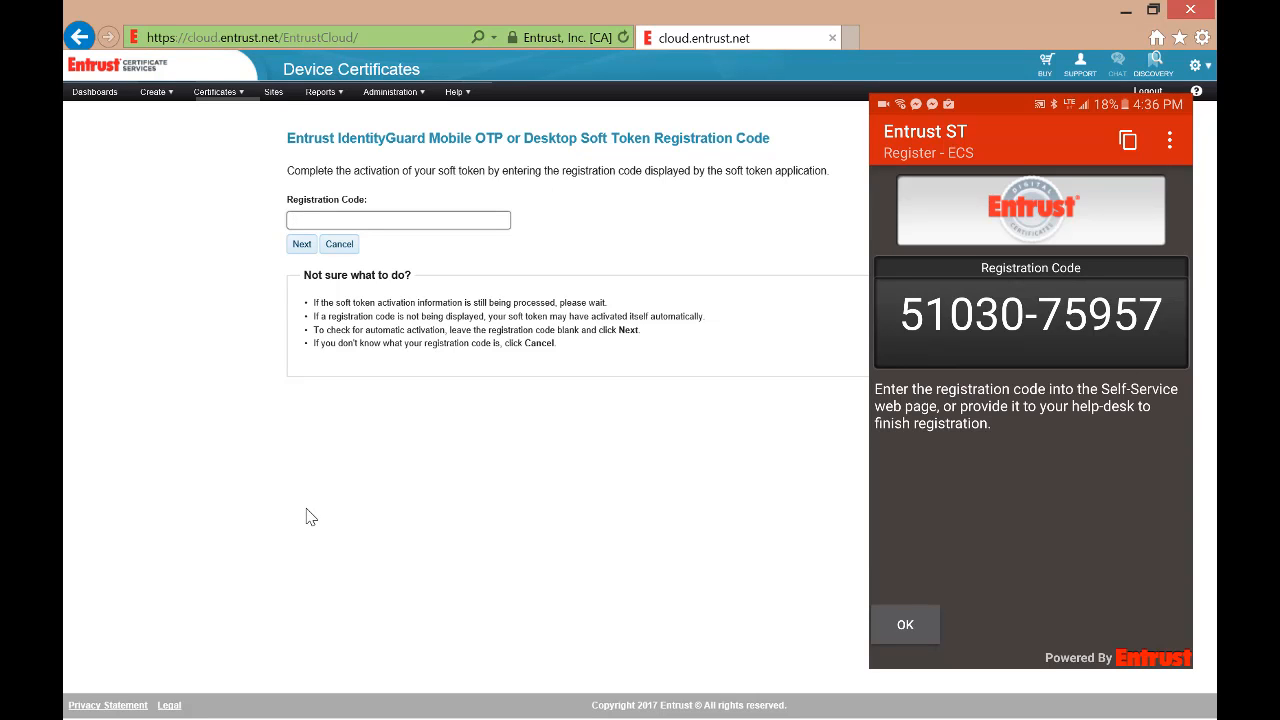
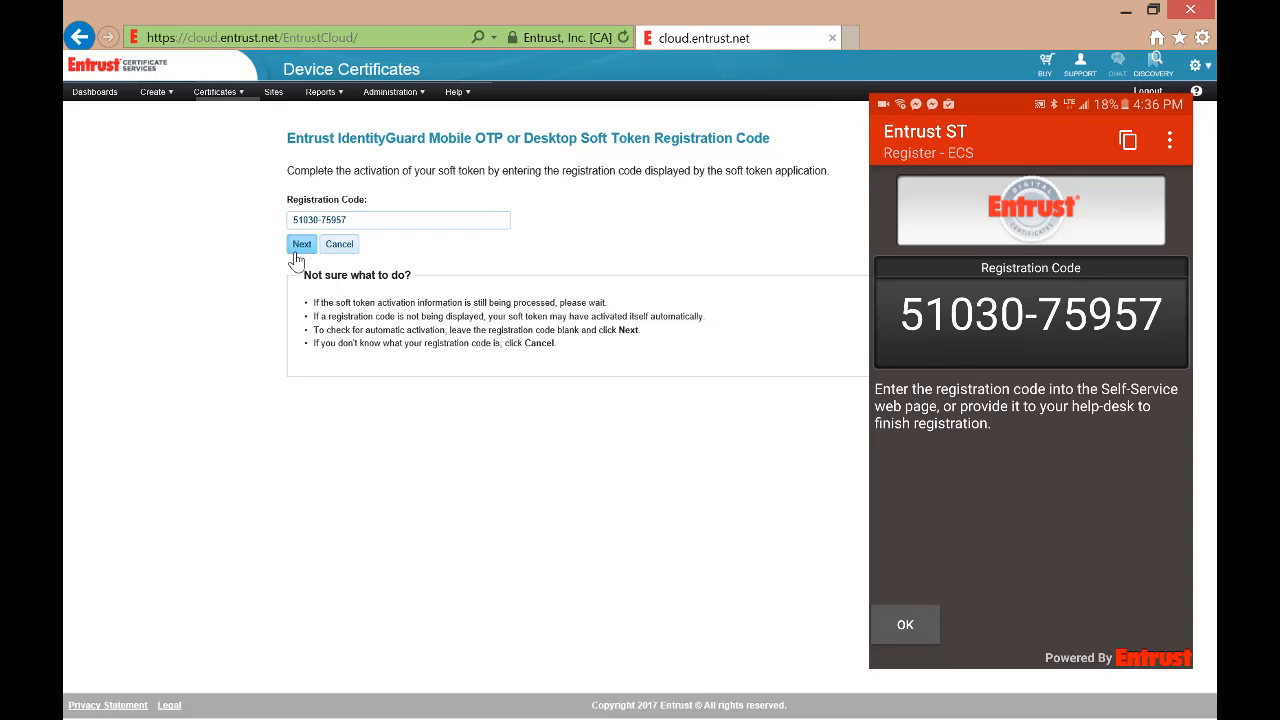
click(300, 244)
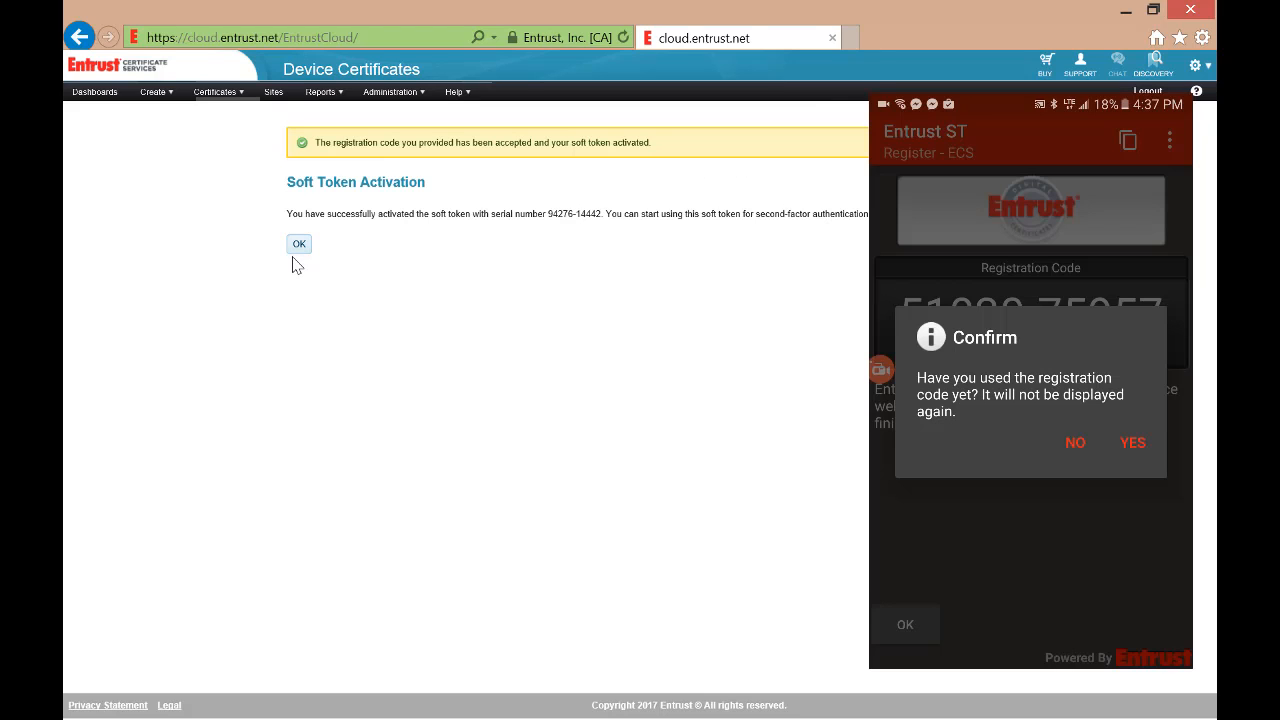
Confirm the successful activation and log out of Certificate Services
click(1132, 442)
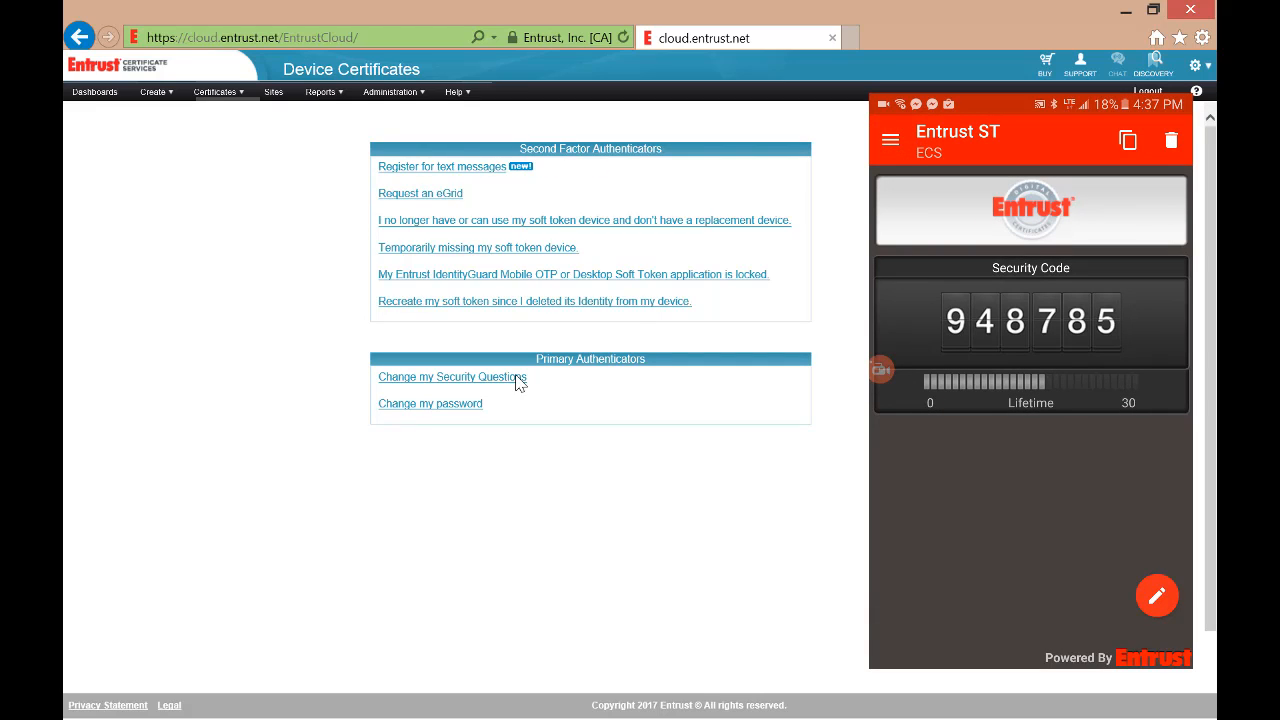
click(452, 376)
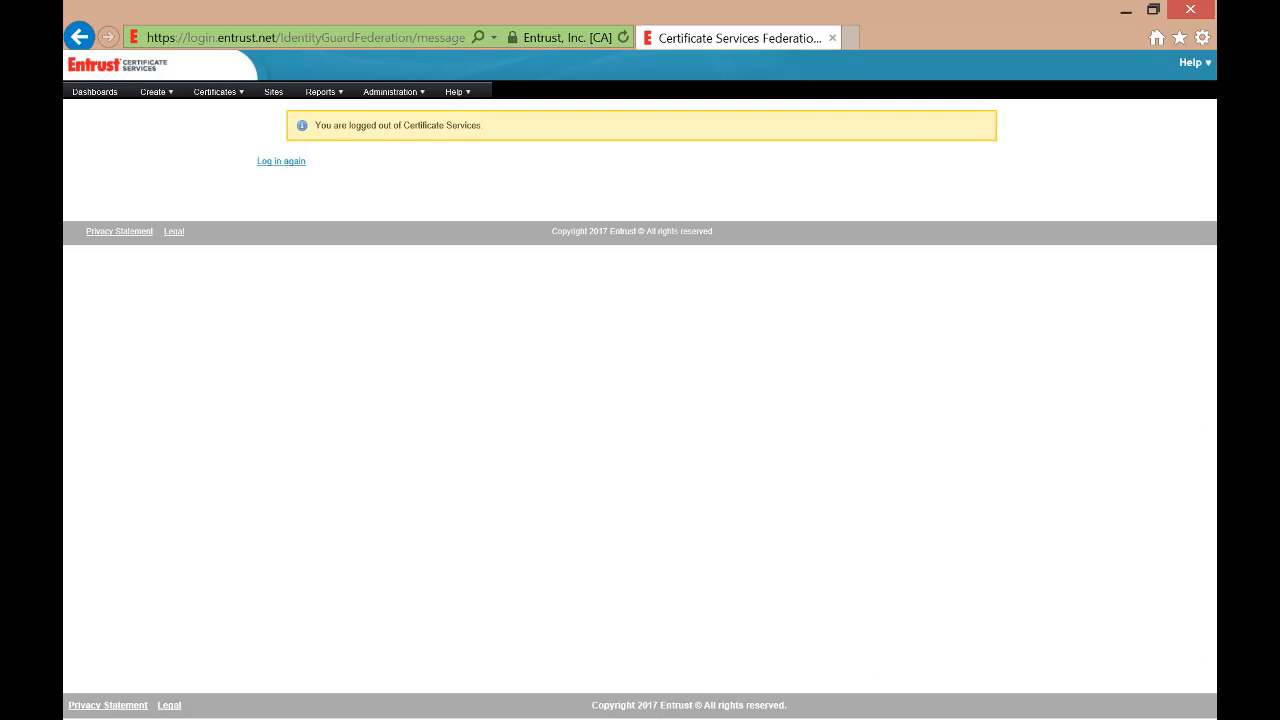
Return to the login page and sign in again with username and password
click(280, 160)
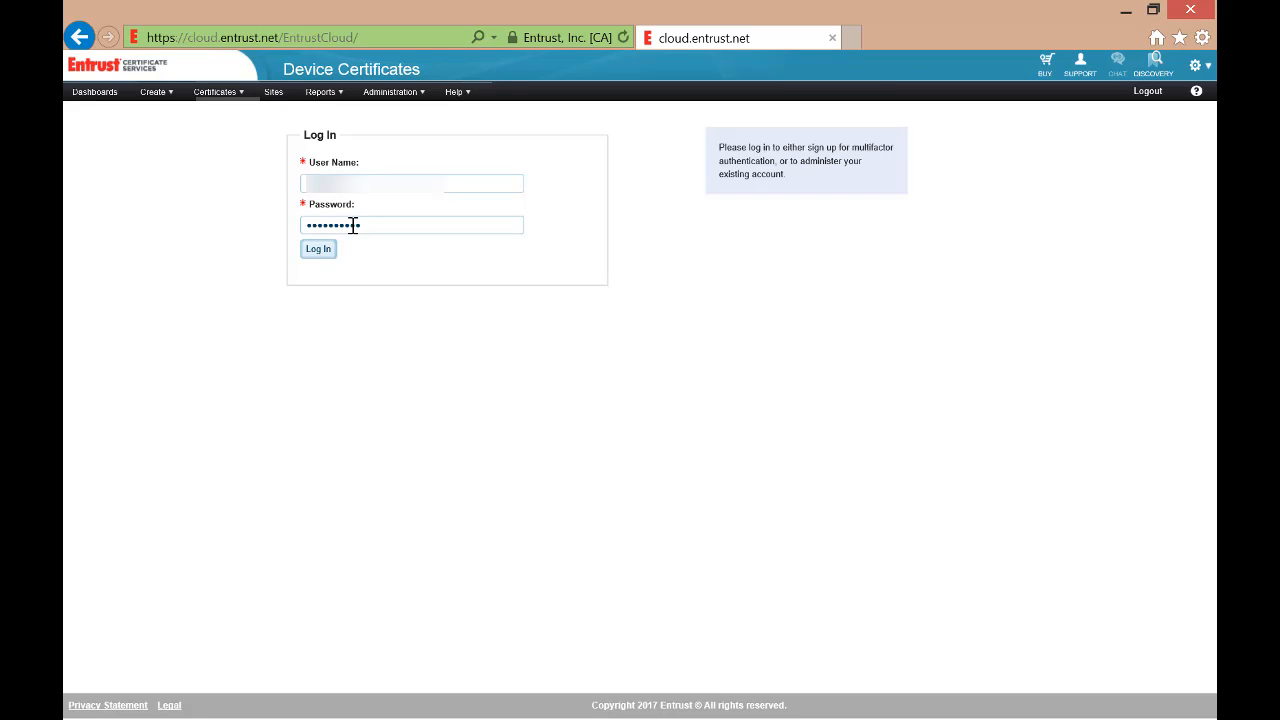
click(318, 248)
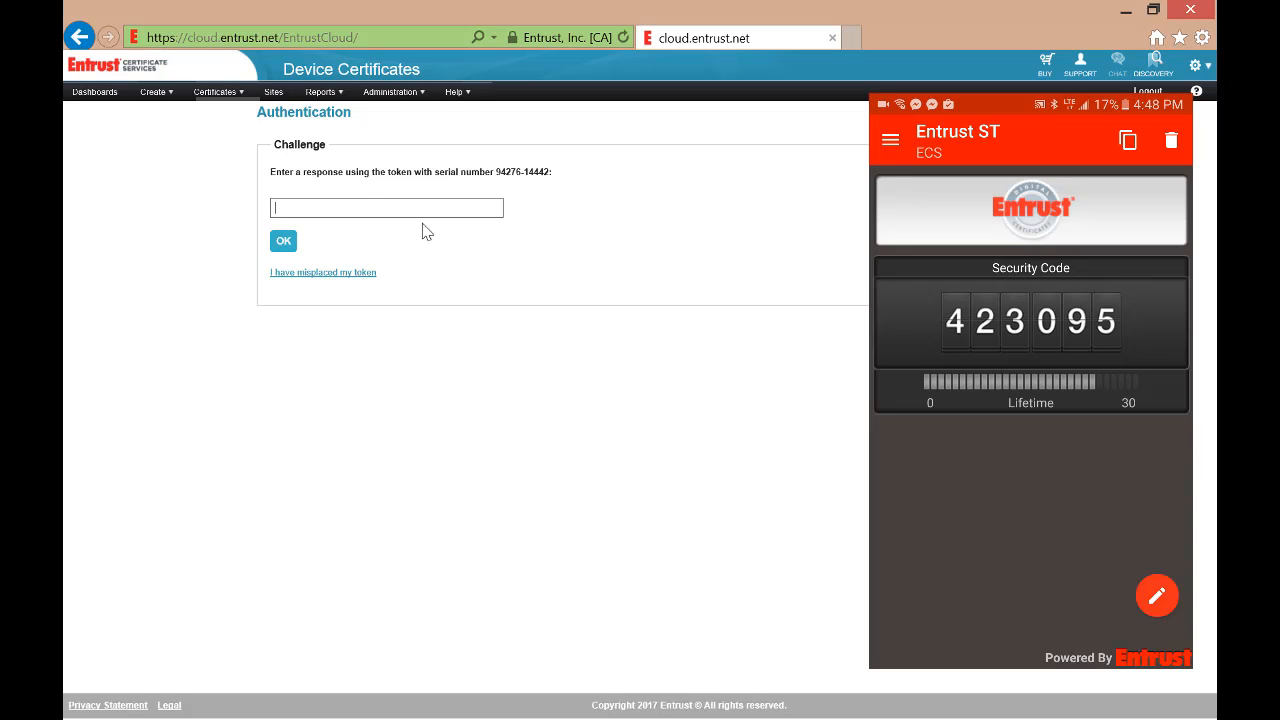
mouse_move(460, 244)
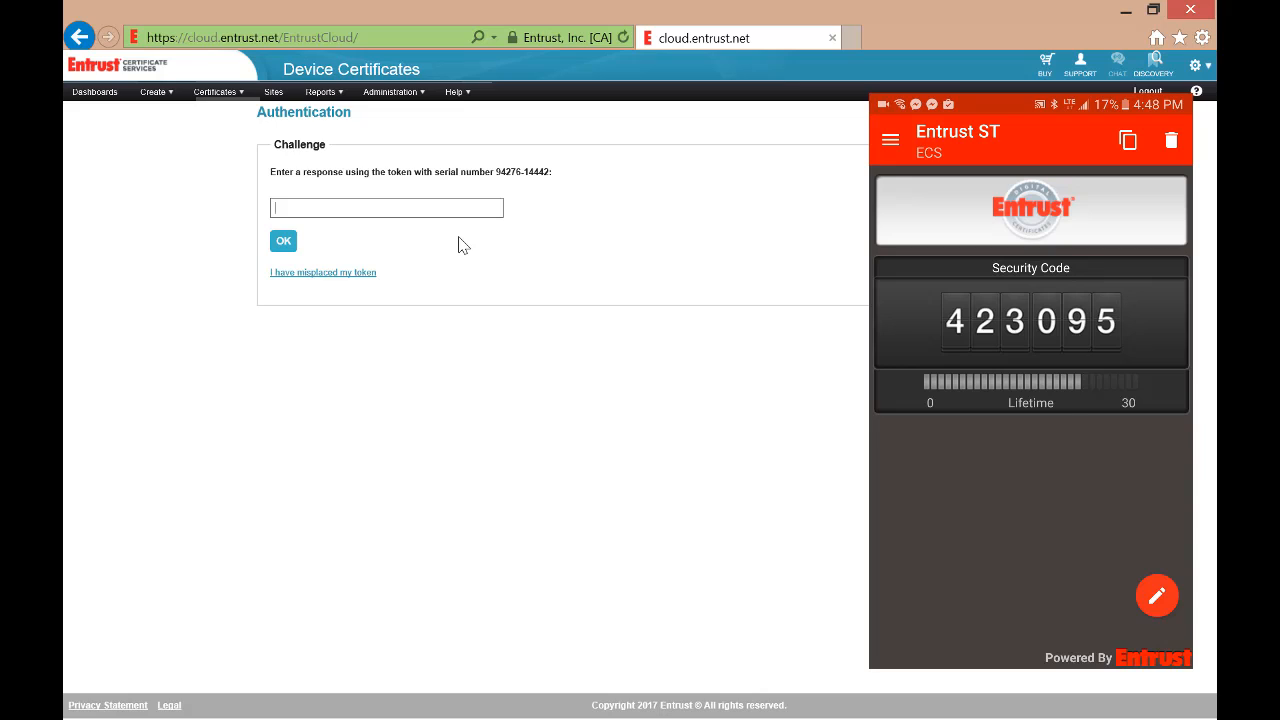
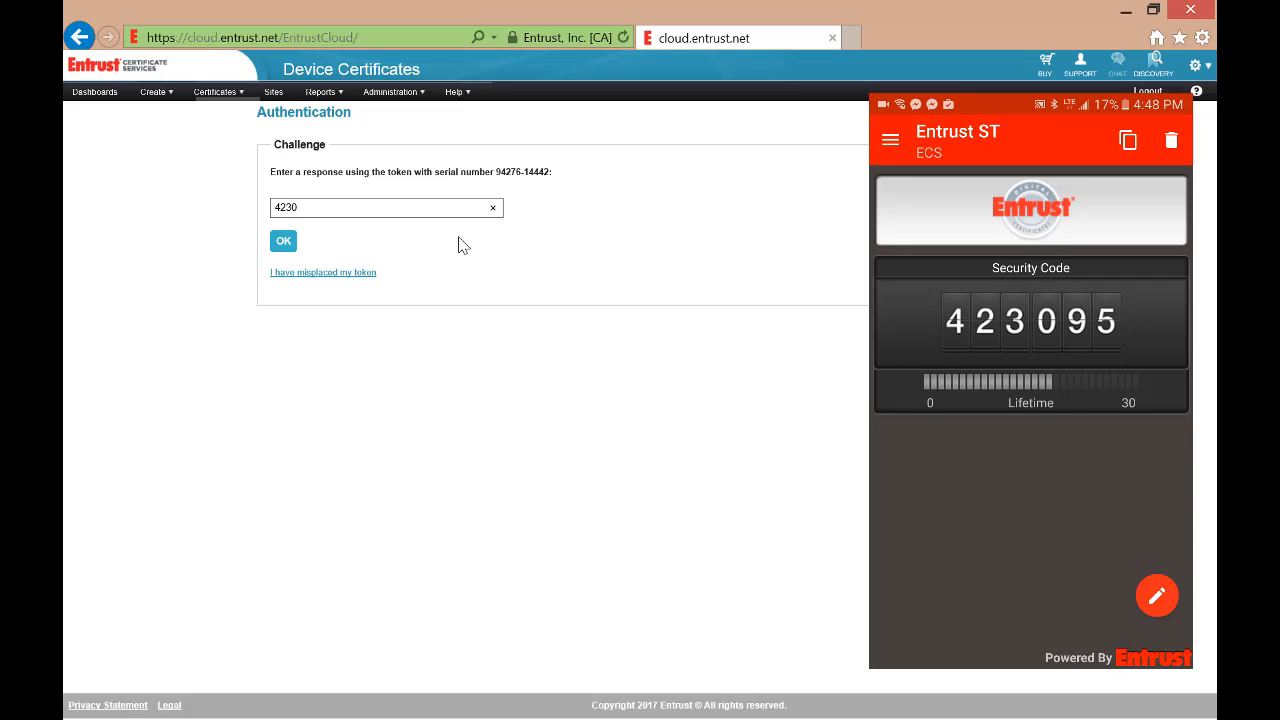